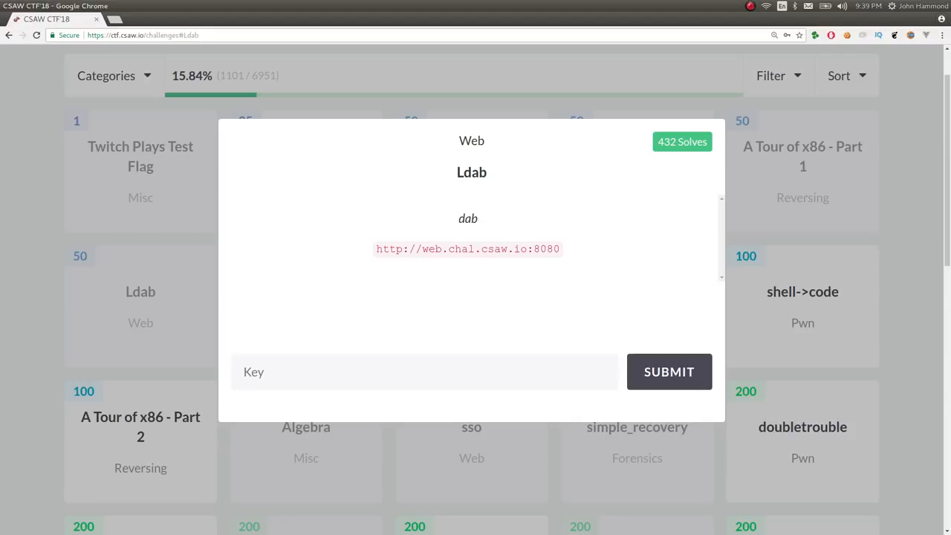
double_click(471, 172)
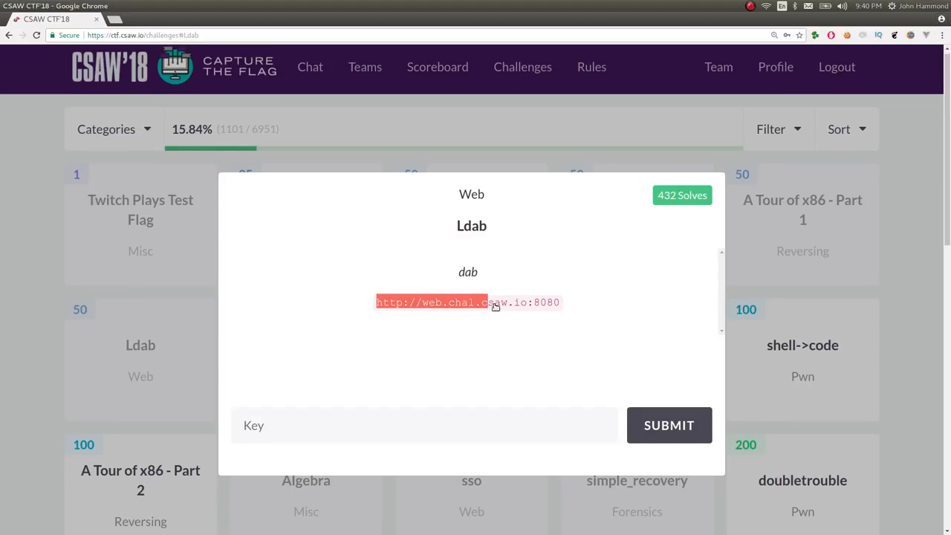
click(466, 303)
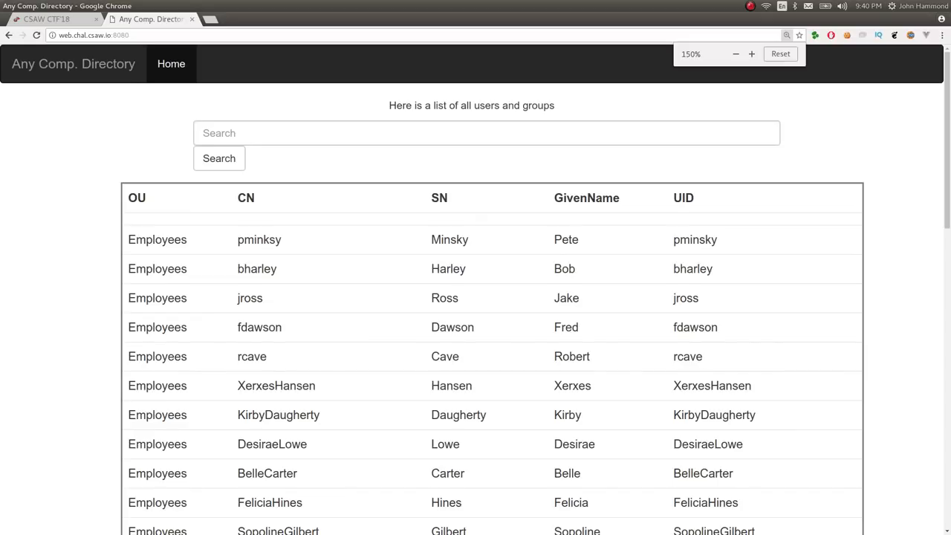
Step: Look through the whole directory listing, recheck the challenge text, and start a web search for ldap
scroll(down, 3)
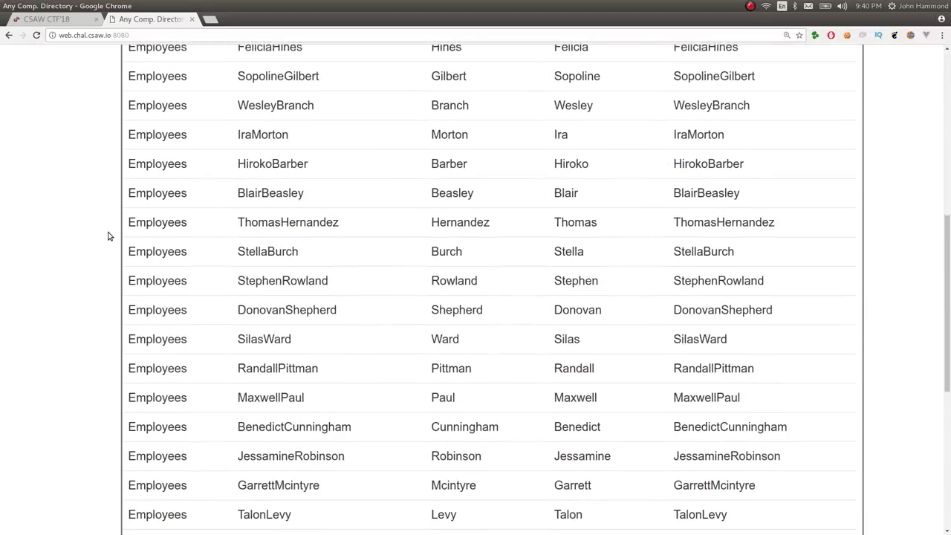
scroll(up, 3)
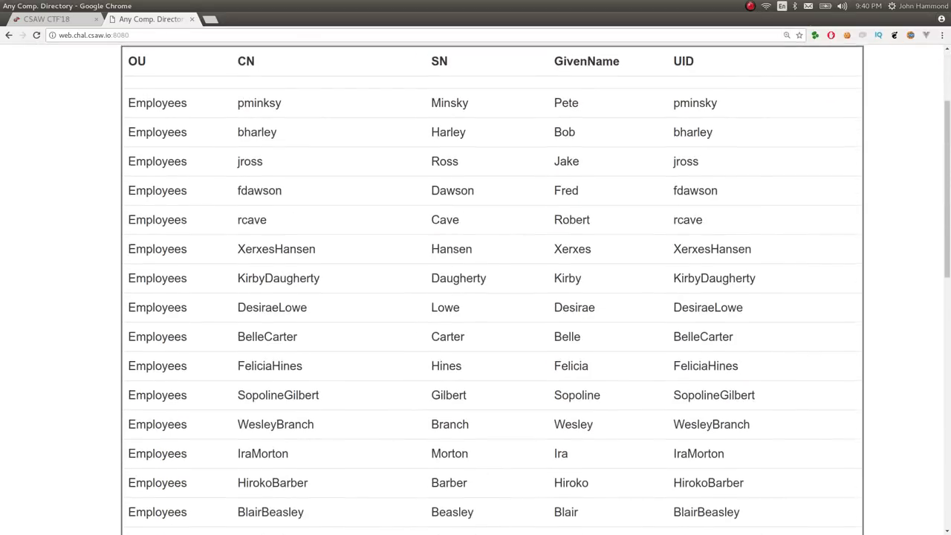
scroll(up, 3)
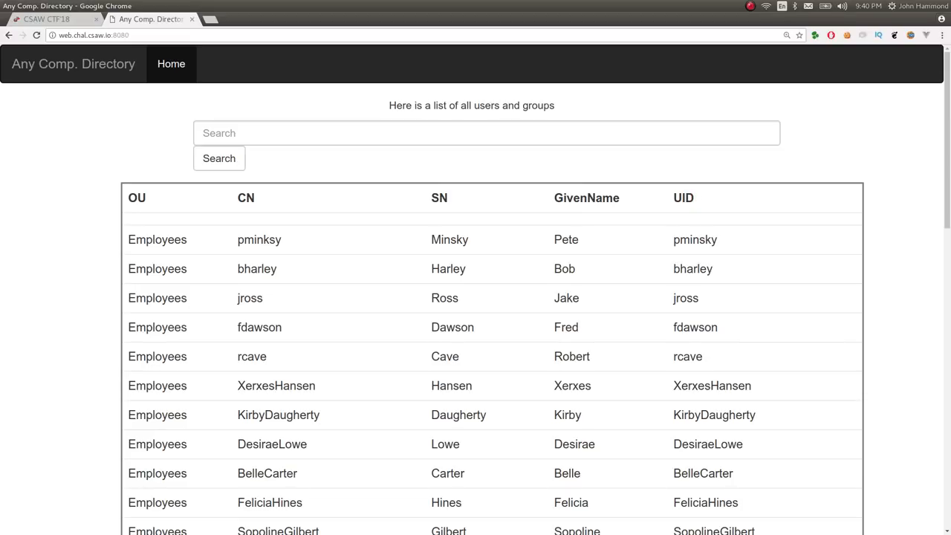
click(47, 18)
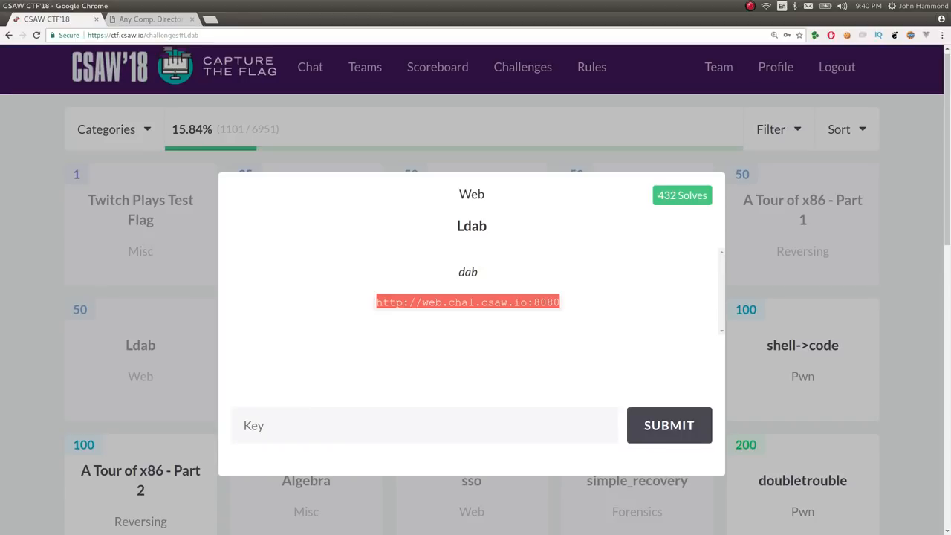
click(467, 301)
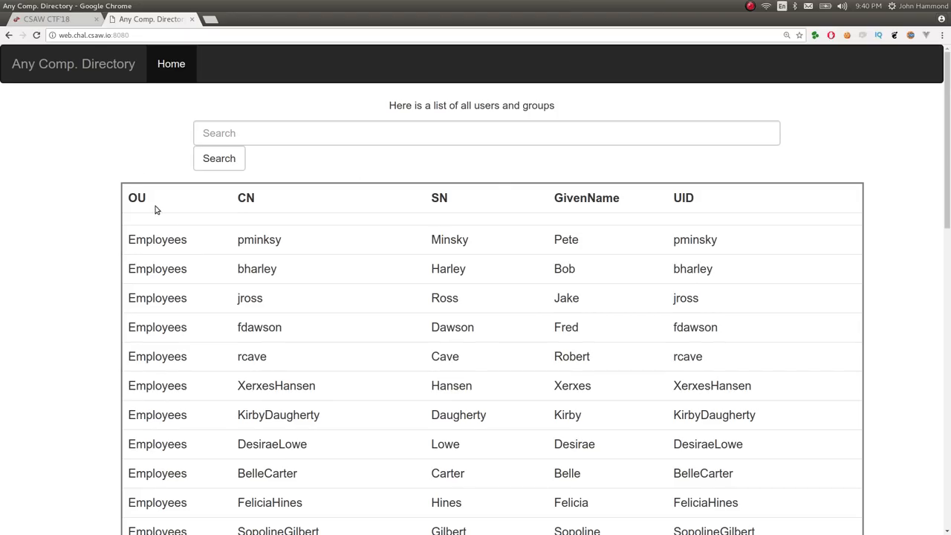
text(ldap)
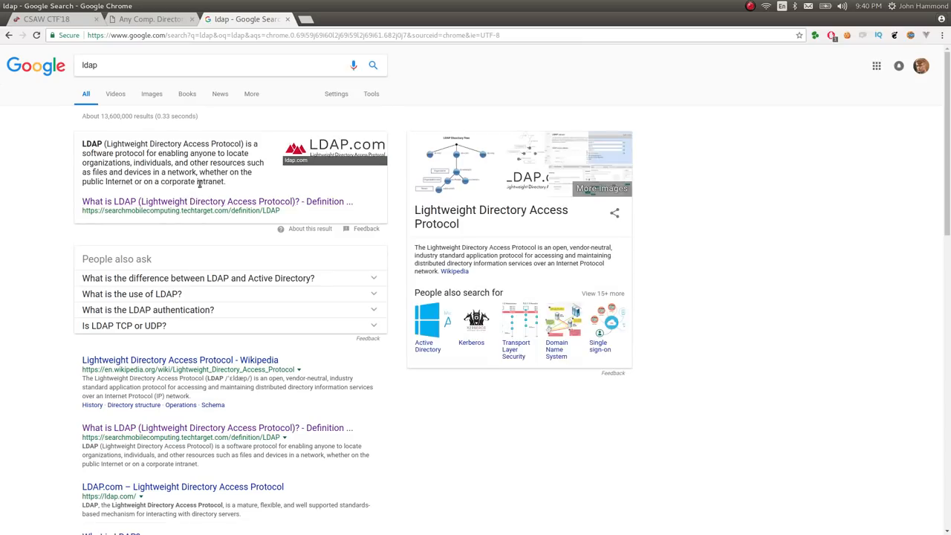
Step: Read the TechTarget 'What is LDAP' definition from the search results
click(217, 202)
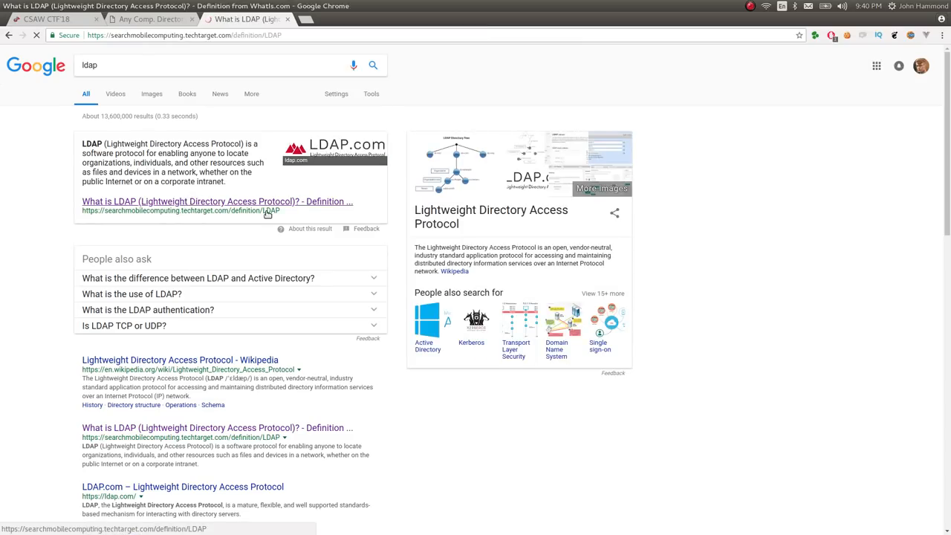
click(217, 202)
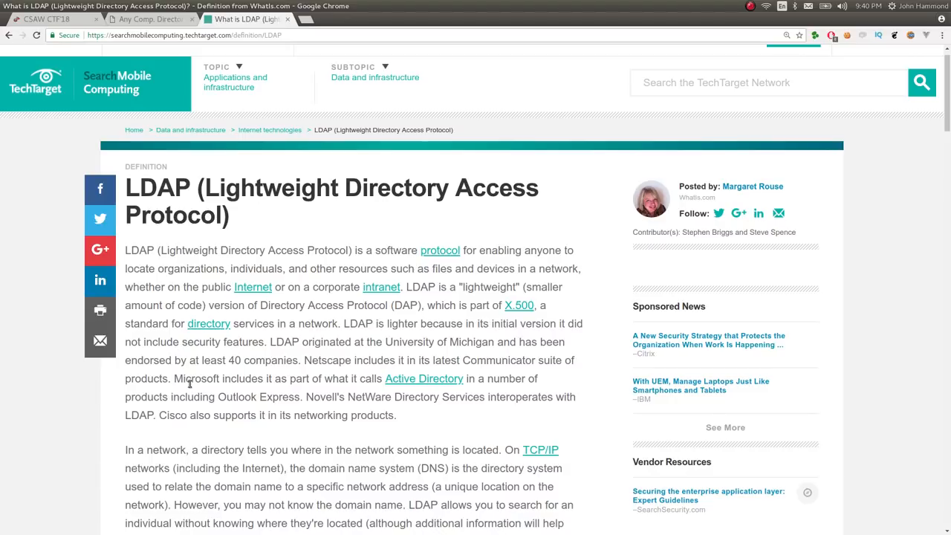
double_click(398, 379)
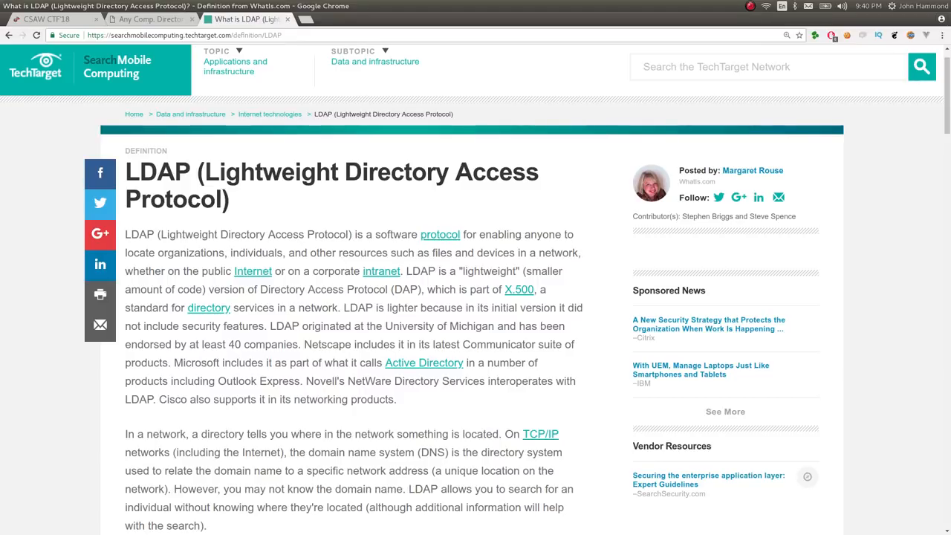
scroll(down, 3)
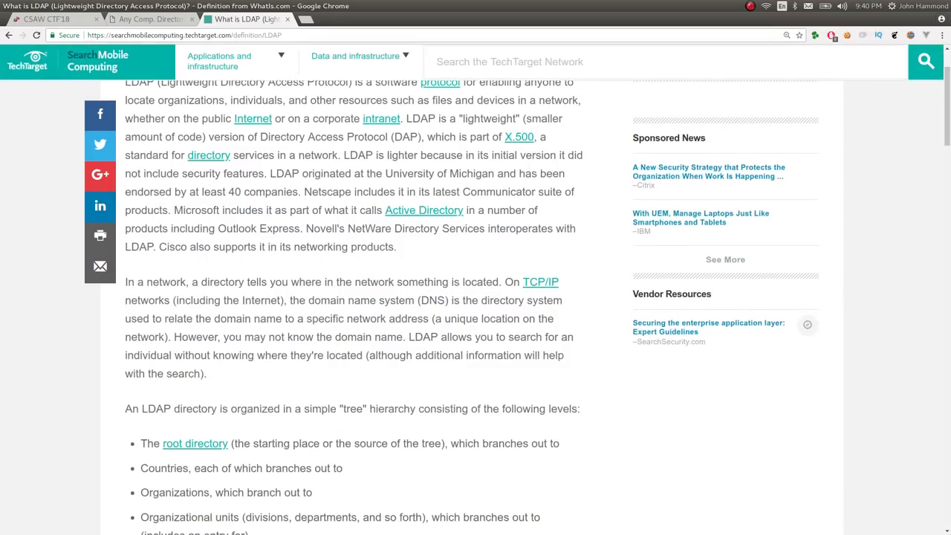
scroll(down, 3)
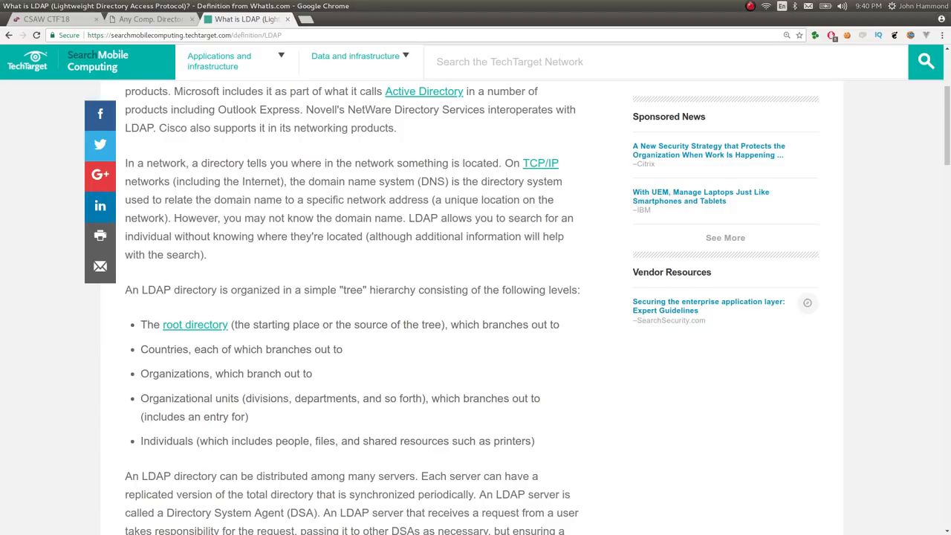
mouse_move(498, 379)
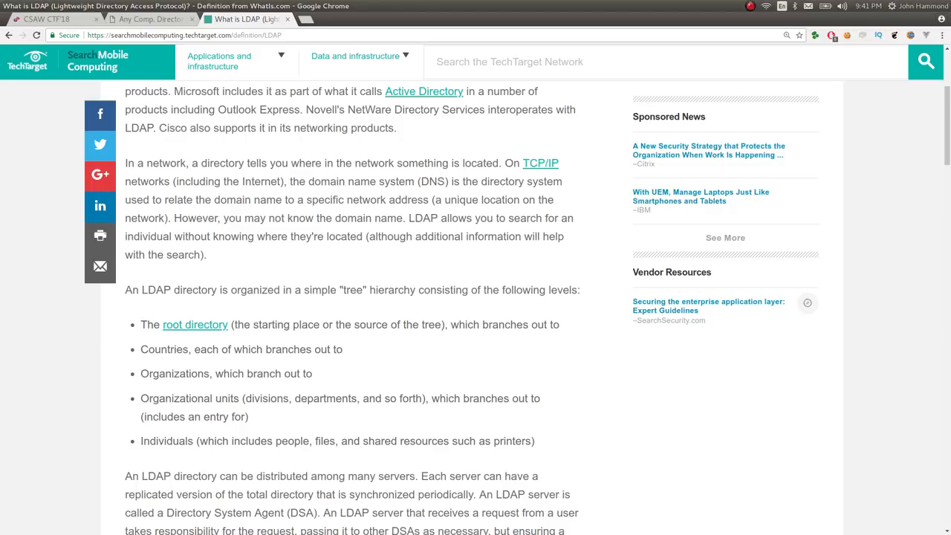
mouse_move(468, 392)
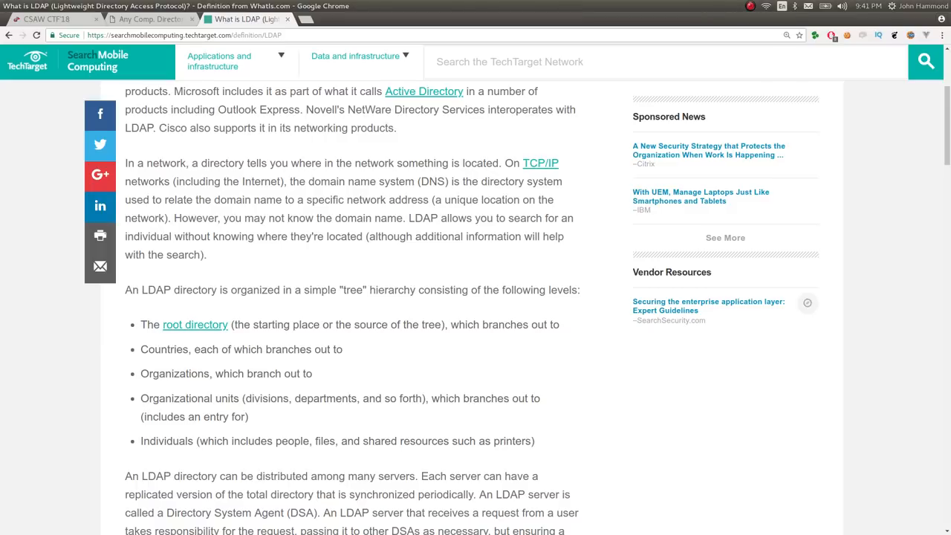
Step: Note the directory tree levels including Organizational units, then return to the directory challenge page
double_click(190, 398)
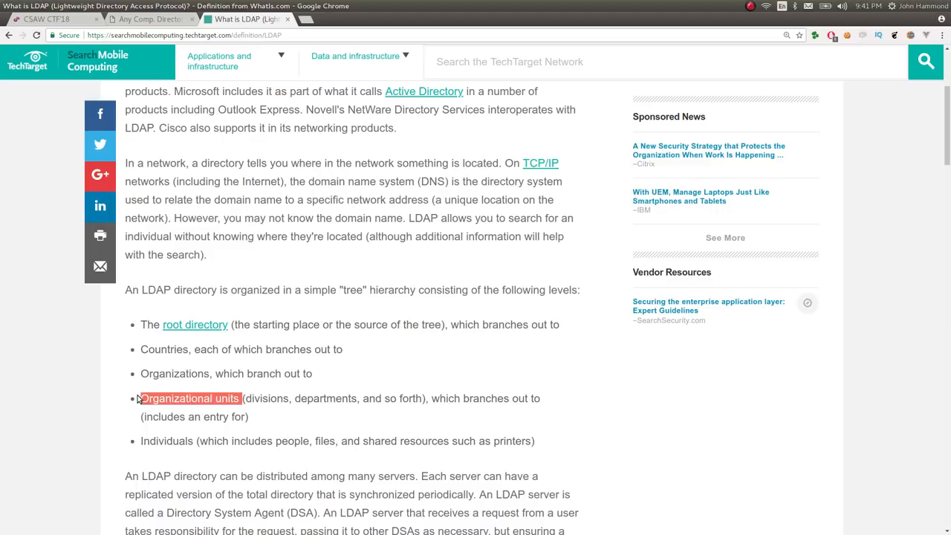
scroll(down, 3)
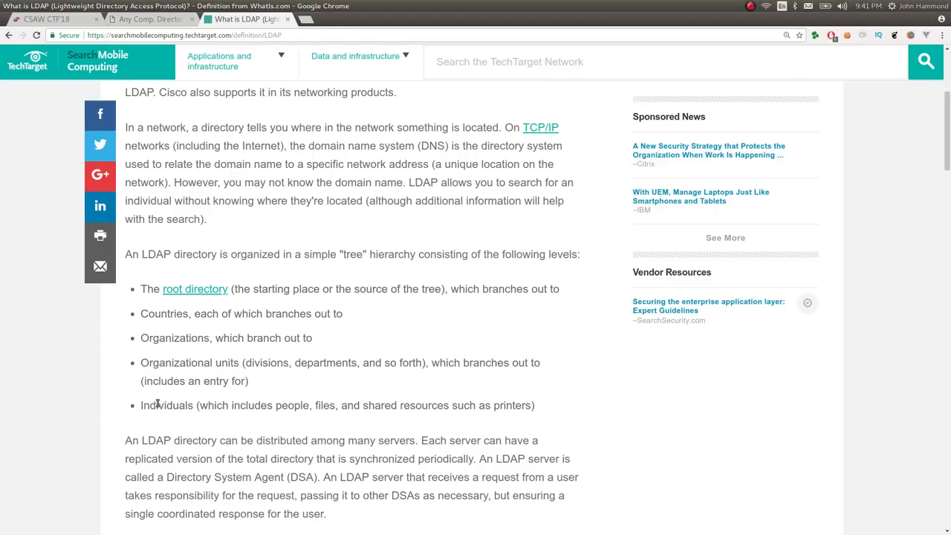
scroll(down, 3)
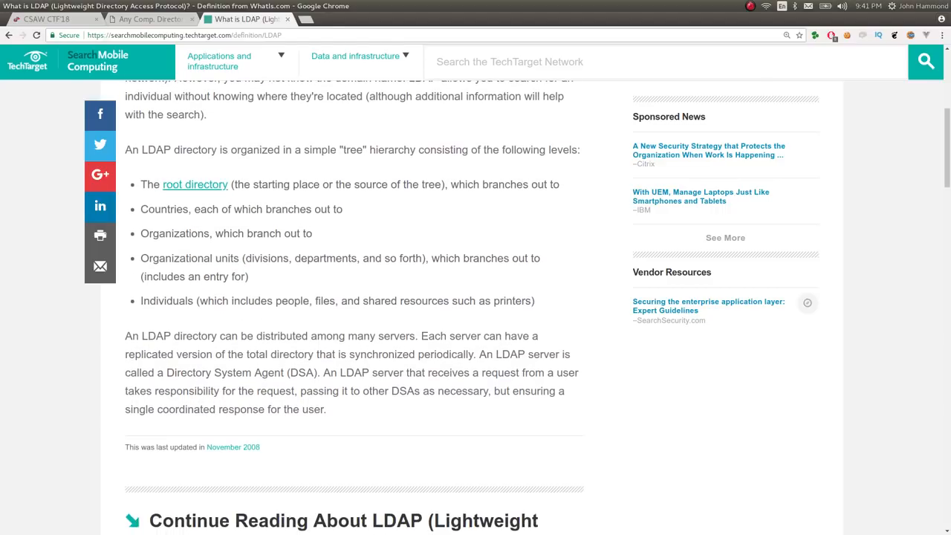
click(149, 18)
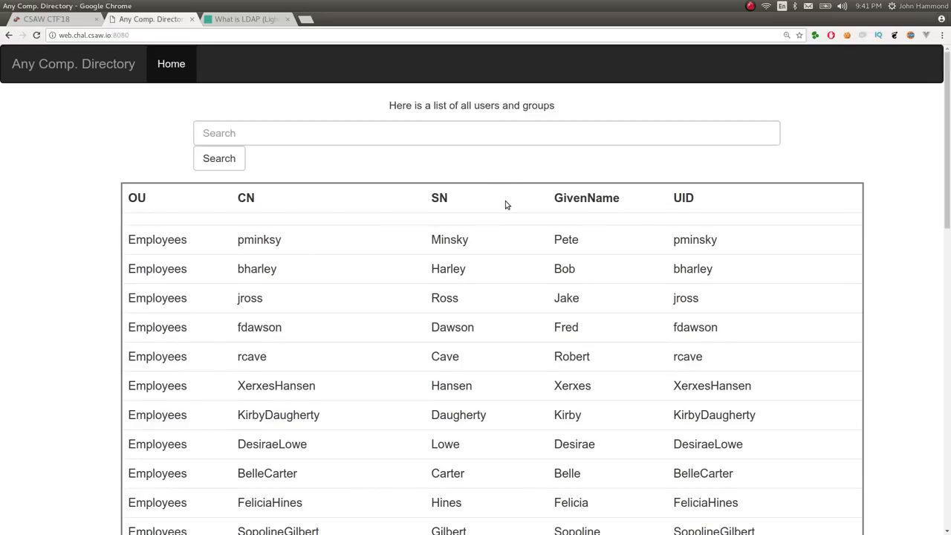
mouse_move(505, 205)
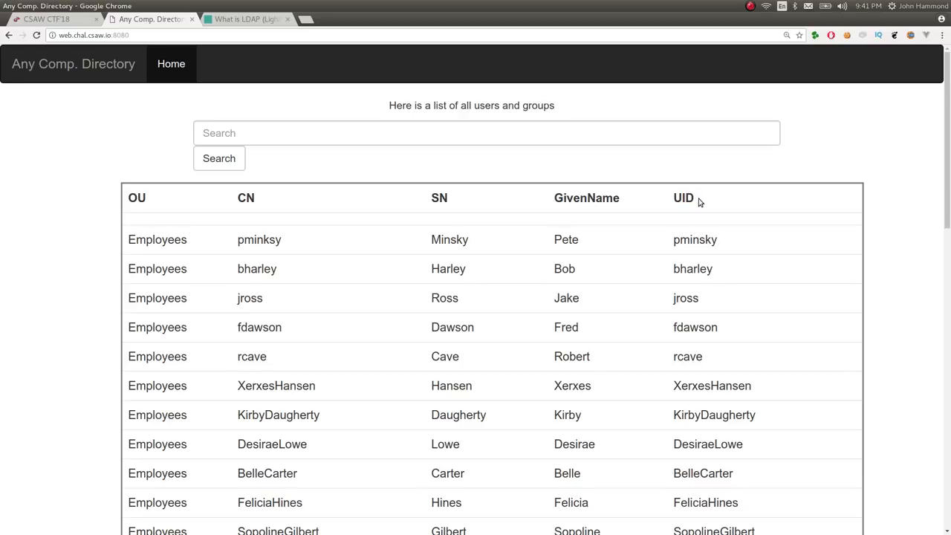
mouse_move(698, 202)
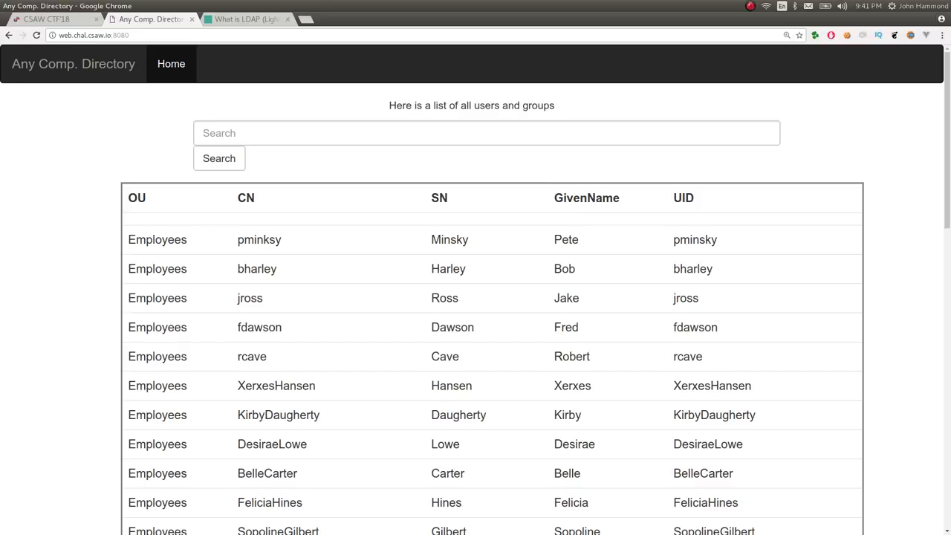
mouse_move(535, 104)
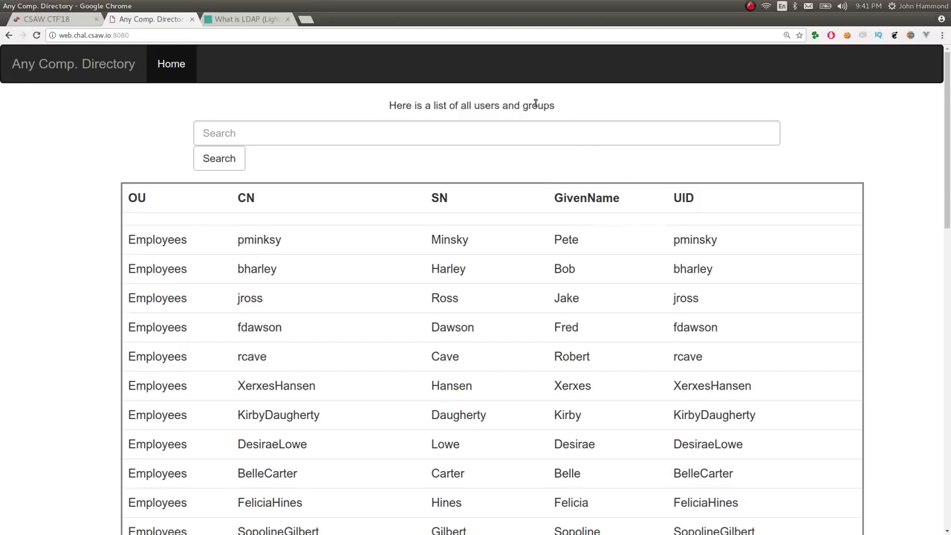
Step: Enter the SQL-style test ' OR 1=1 # into the directory search field without submitting it
click(487, 133)
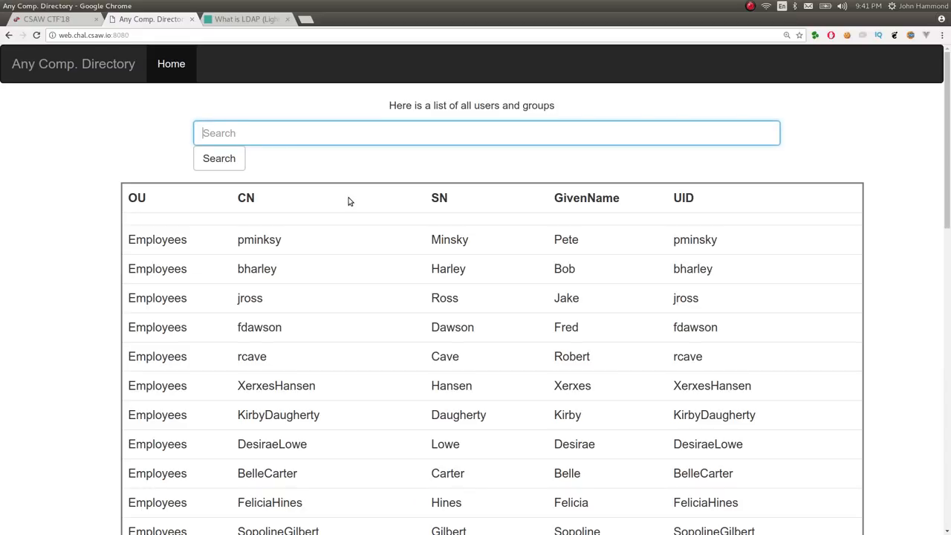
text(')
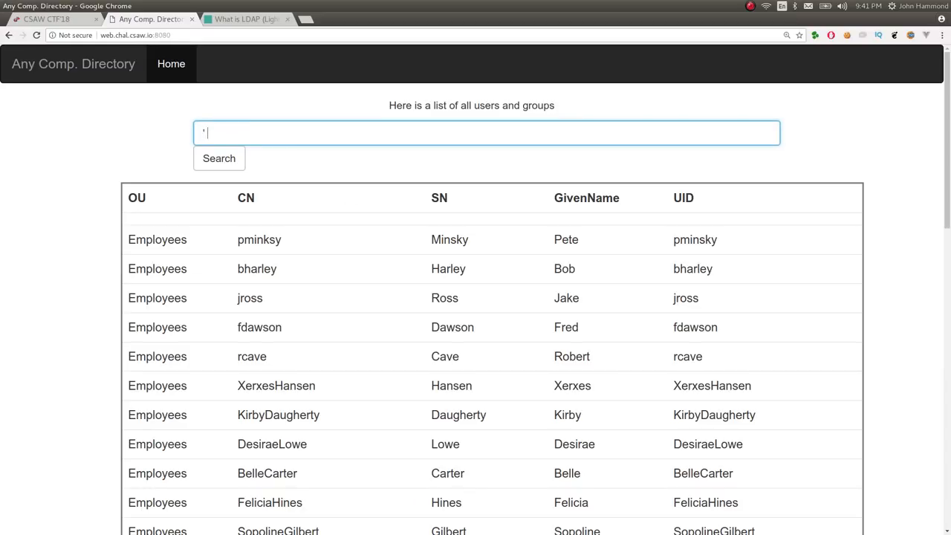
text(OR 1=1)
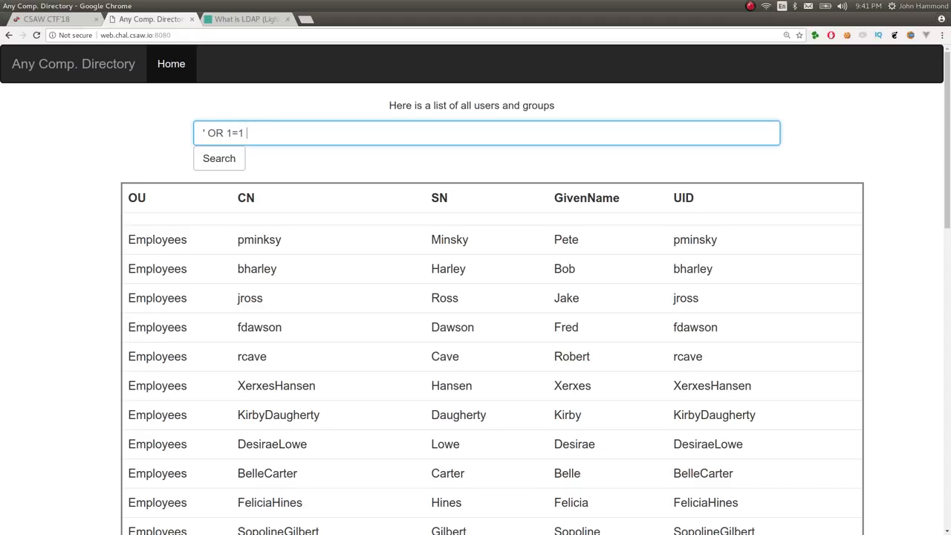
text(#)
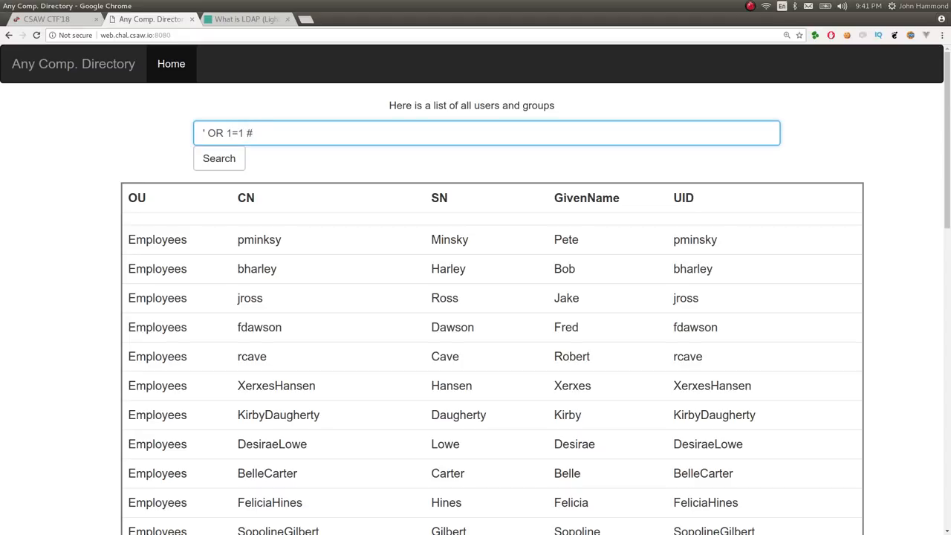
click(245, 17)
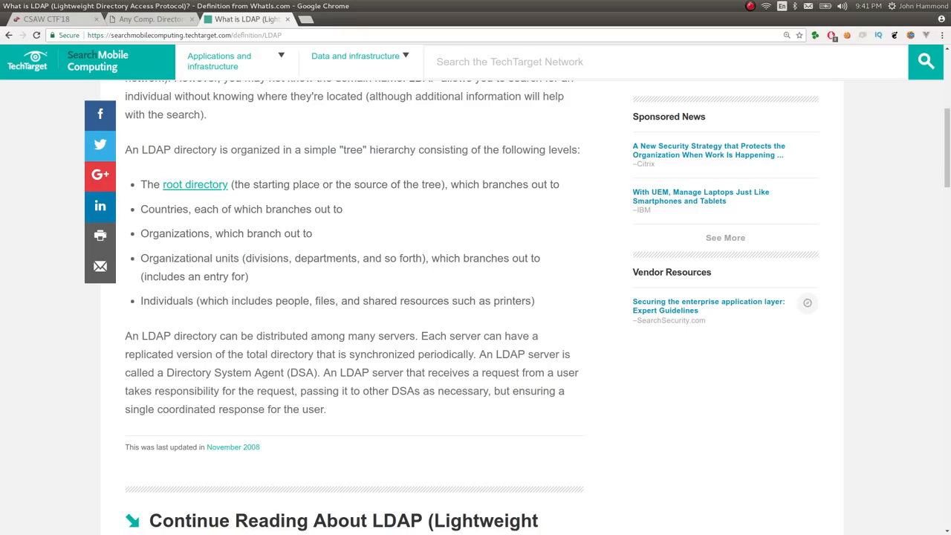
Step: Search the web for ldap injection, read OWASP's Testing for LDAP Injection, and follow its prefix notation reference
text(ldap inked)
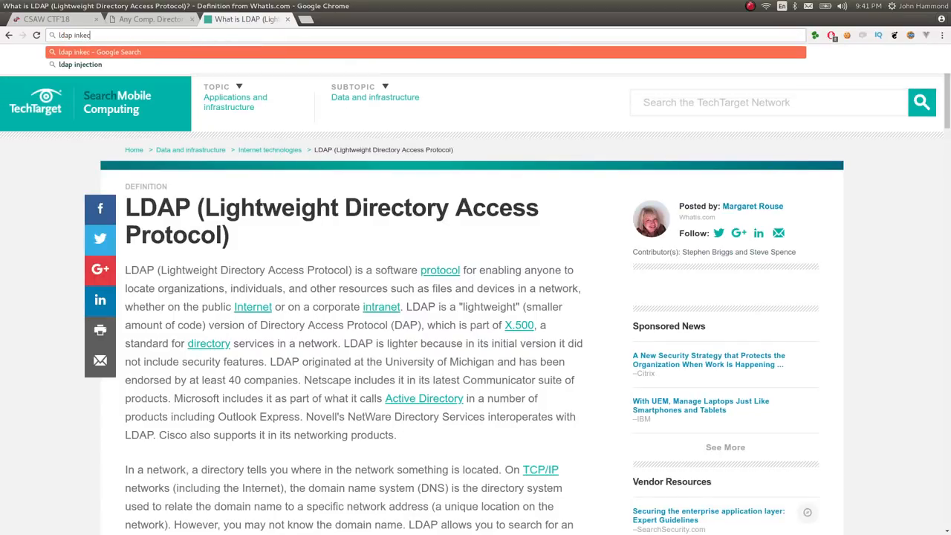
click(81, 64)
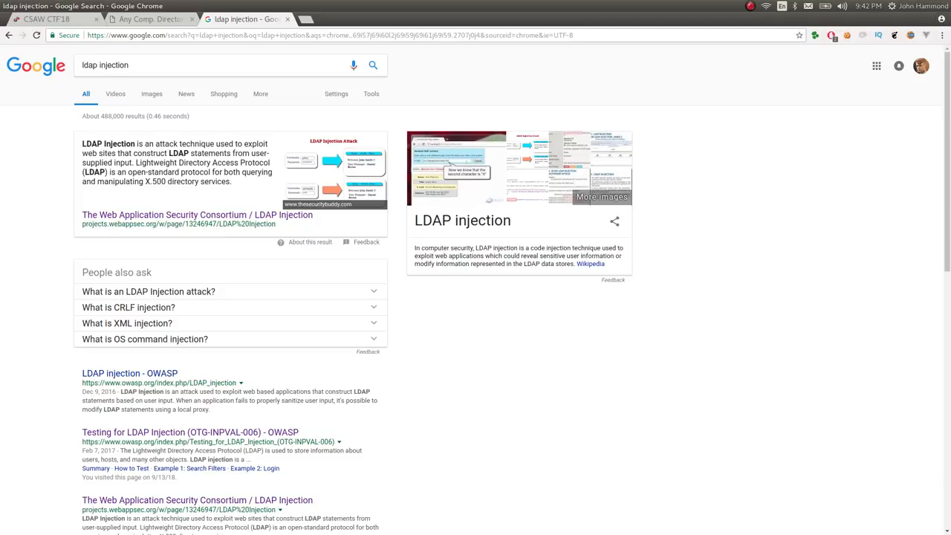
mouse_move(190, 431)
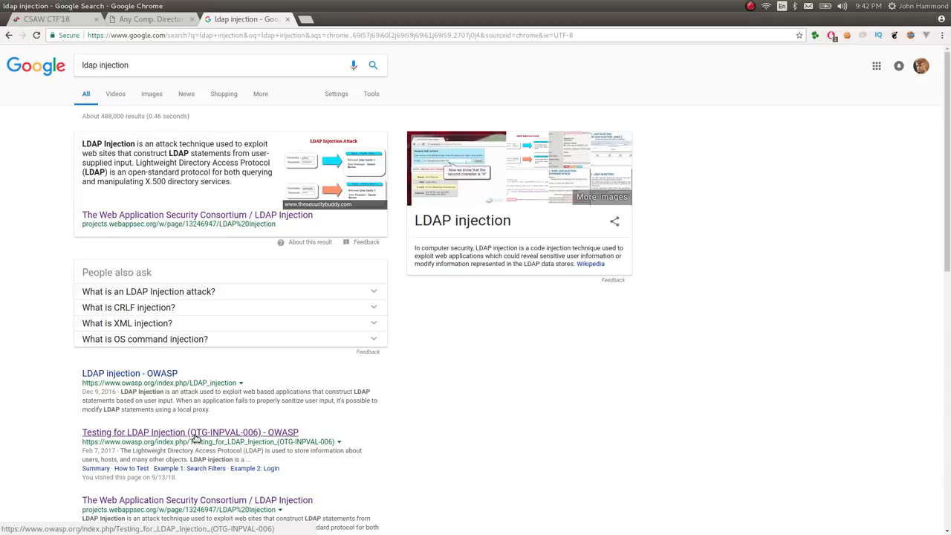
middle_click(190, 431)
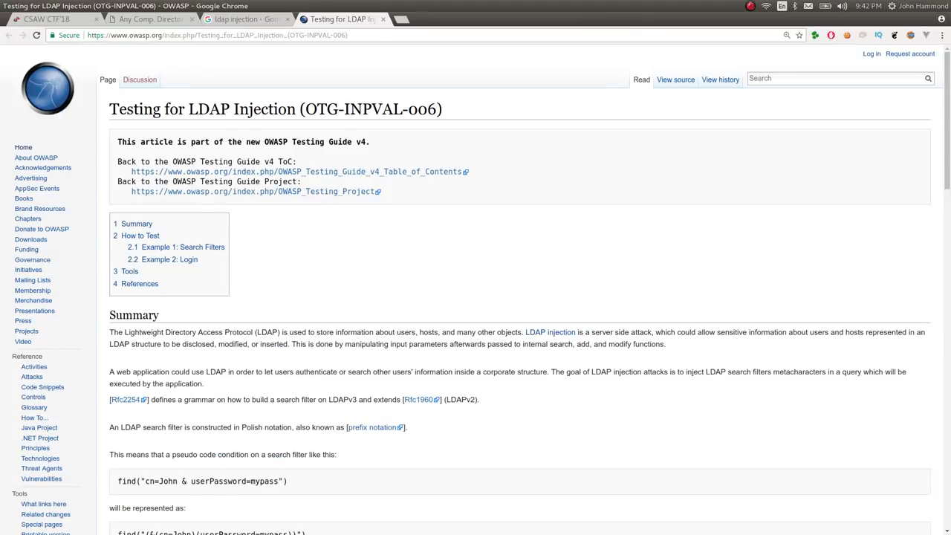
scroll(down, 3)
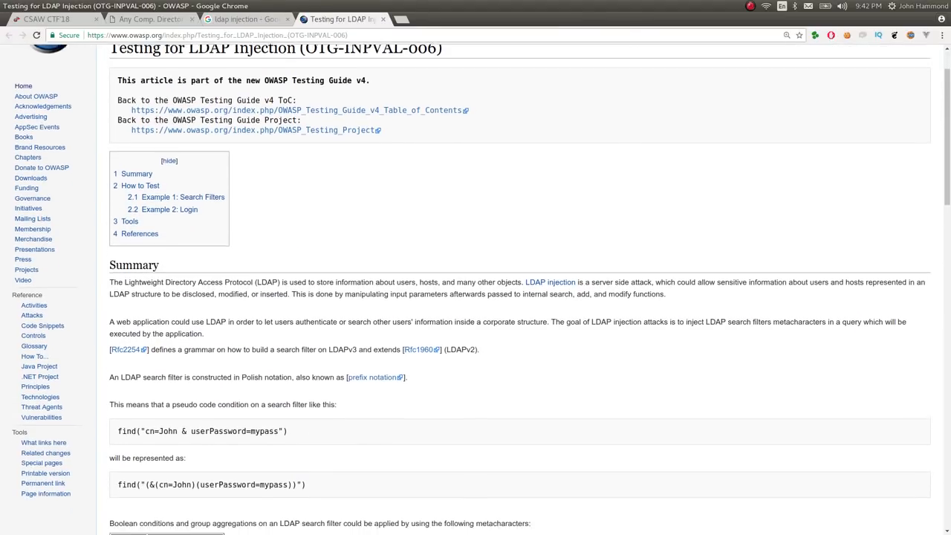
scroll(down, 3)
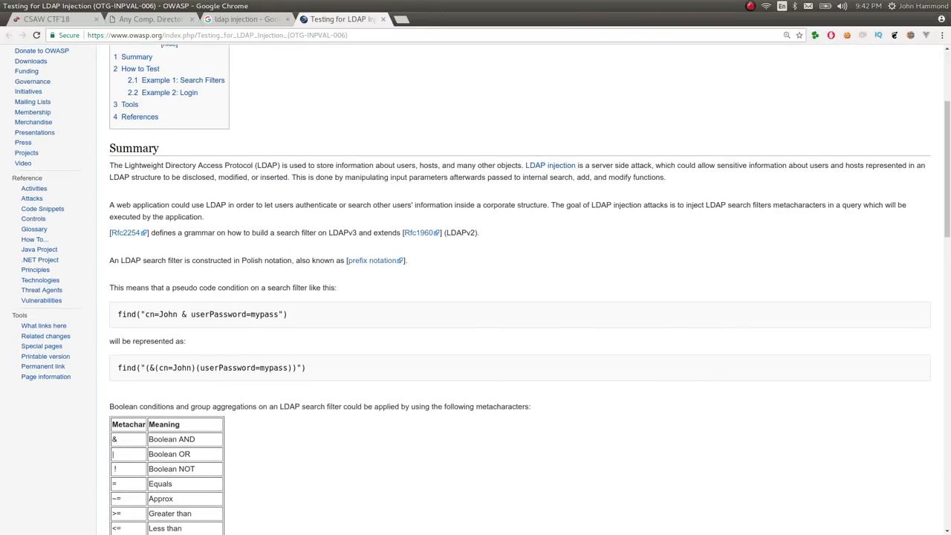
mouse_move(379, 435)
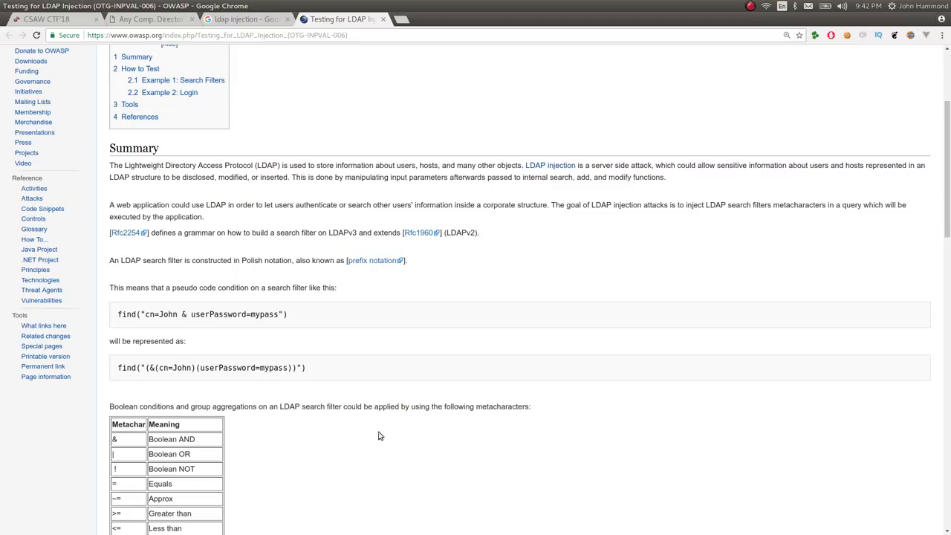
mouse_move(276, 260)
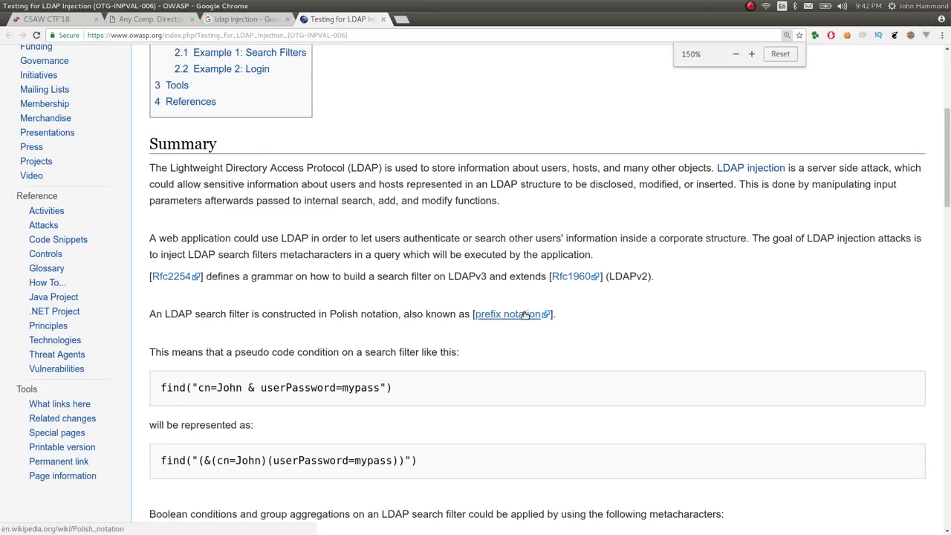
click(508, 313)
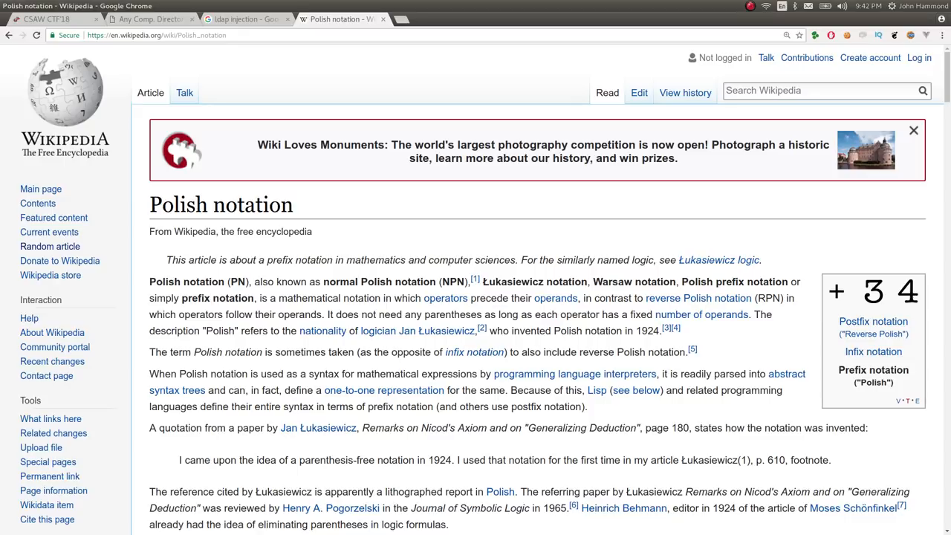
Step: Read Wikipedia's Polish notation article through its explanation of prefix expressions, then return to the search results
scroll(down, 3)
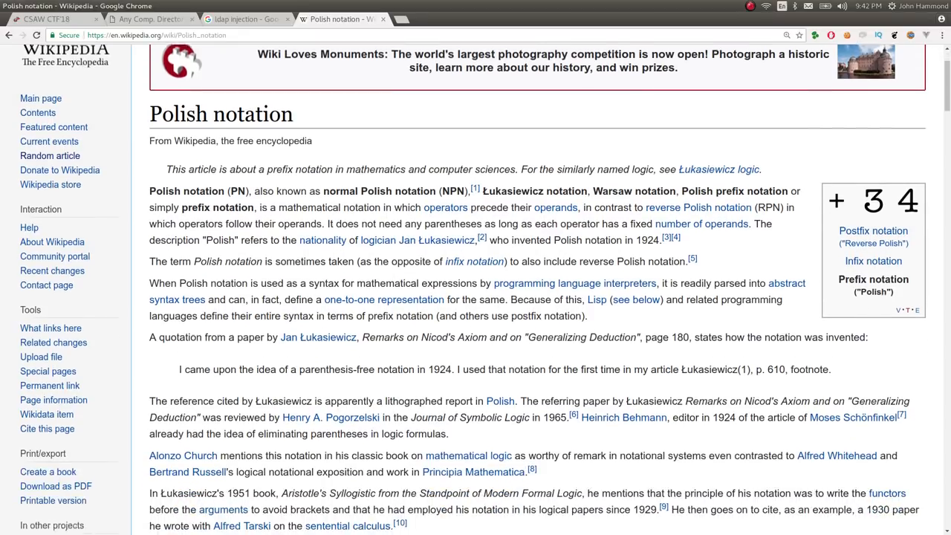
scroll(down, 3)
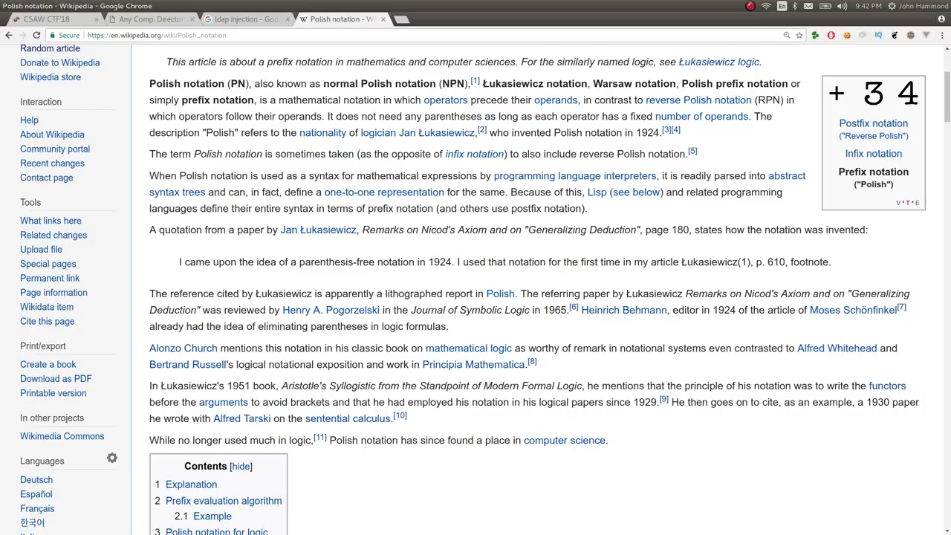
scroll(down, 3)
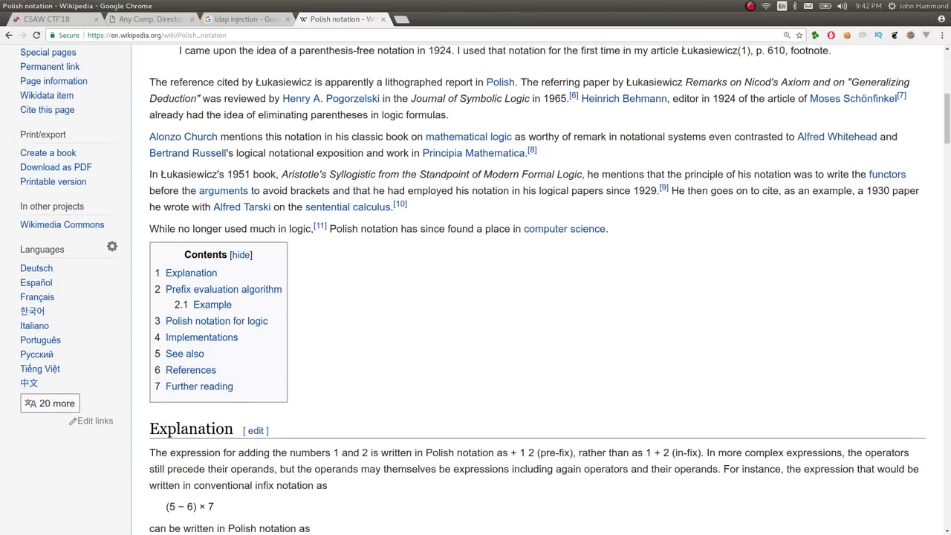
scroll(down, 3)
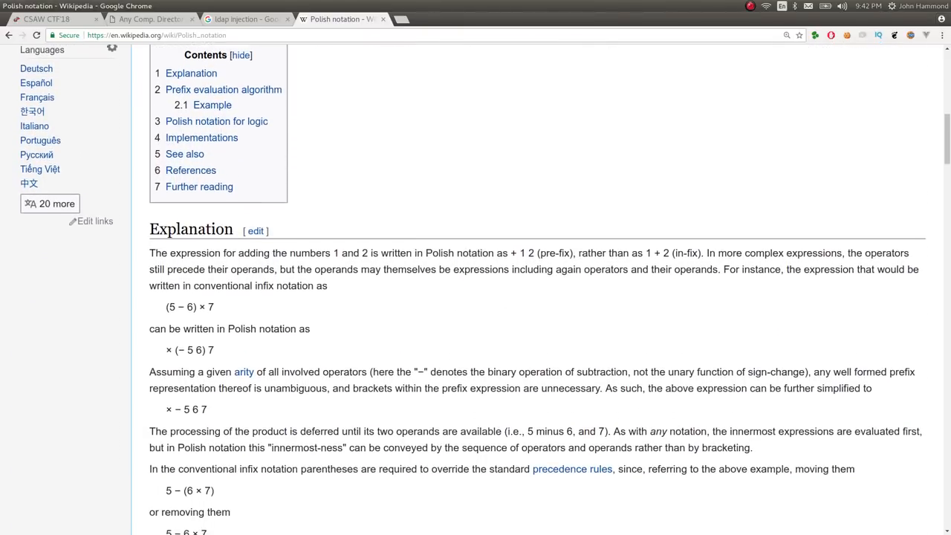
scroll(down, 3)
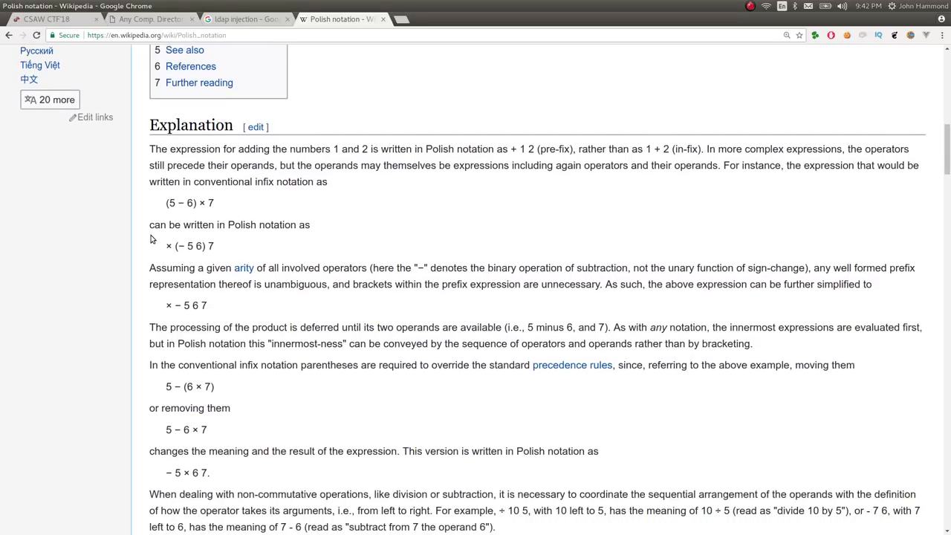
double_click(184, 202)
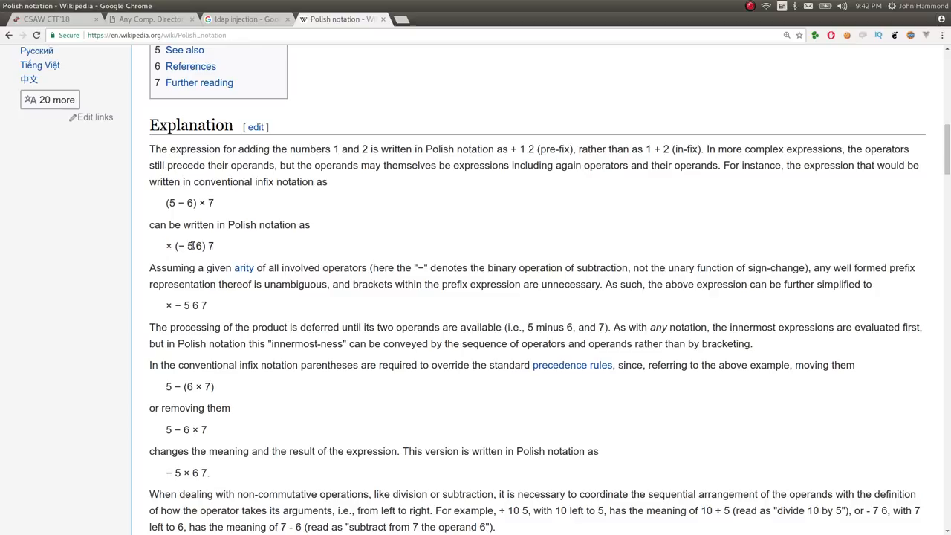
drag(173, 247, 214, 247)
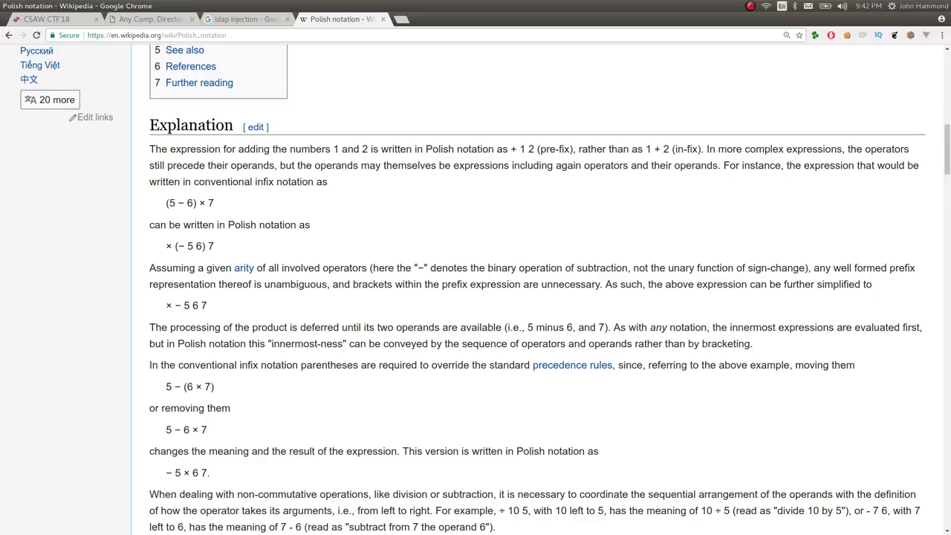
scroll(down, 3)
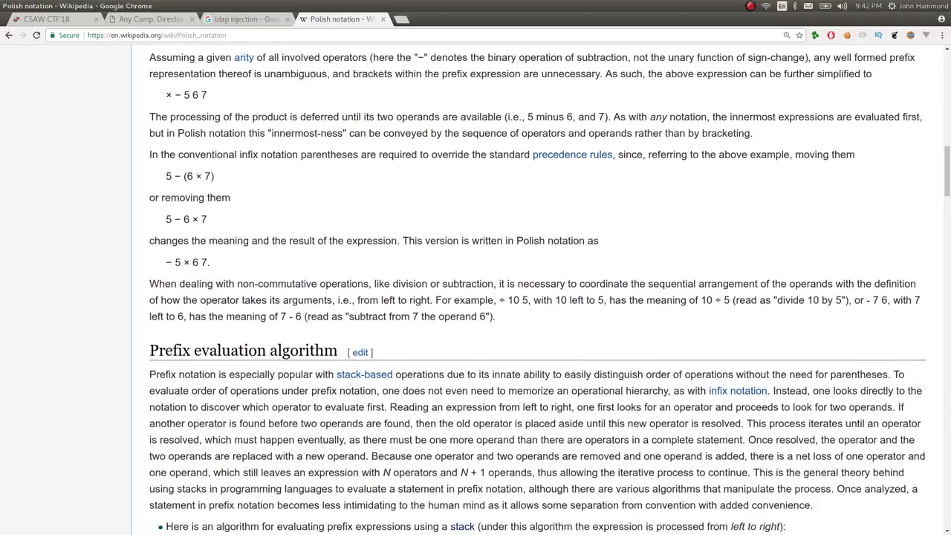
scroll(up, 3)
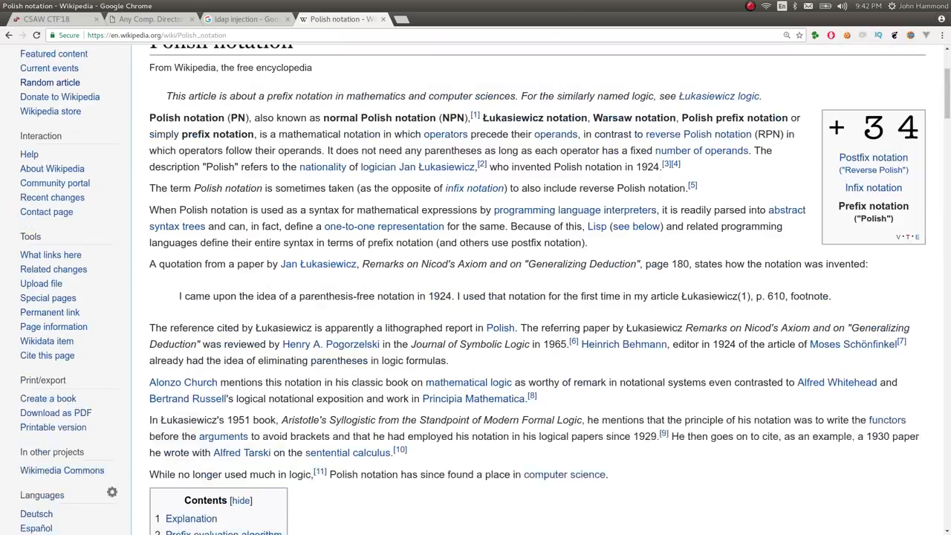
scroll(up, 3)
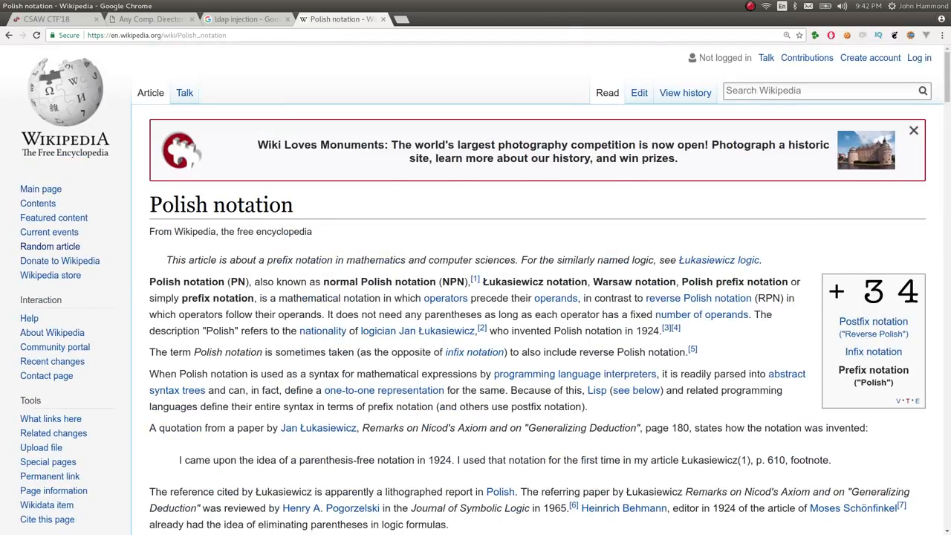
click(245, 18)
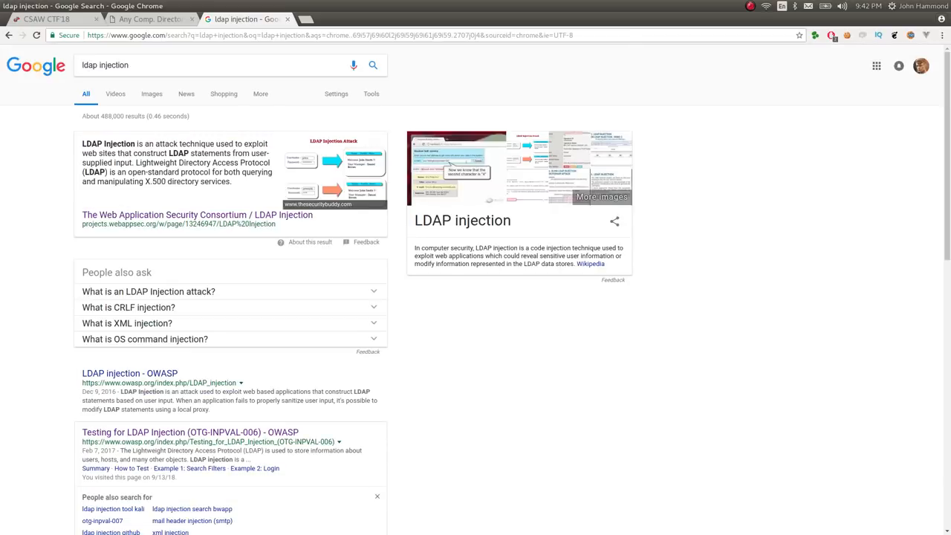
Step: Search for ldap injection sans and open the SANS article Understanding and Exploiting Web-based LDAP
text(sans)
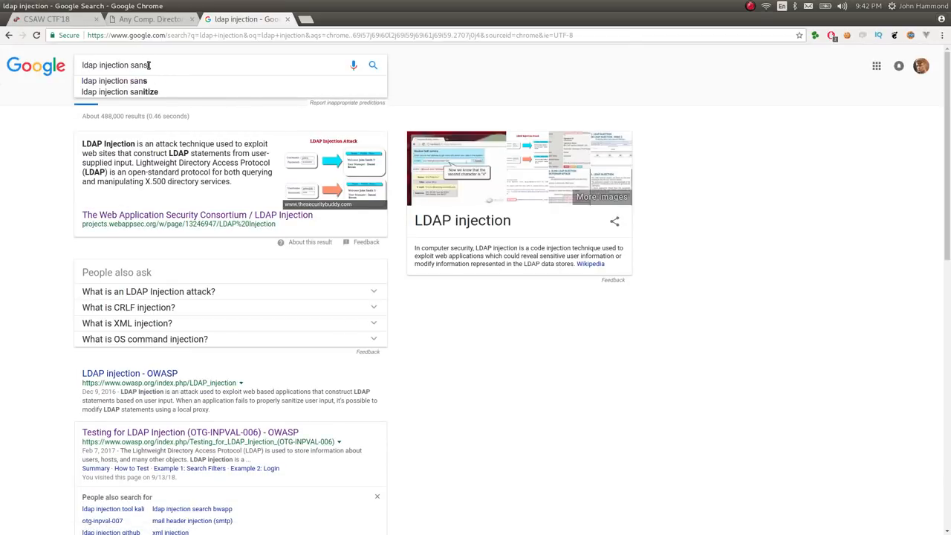
click(112, 80)
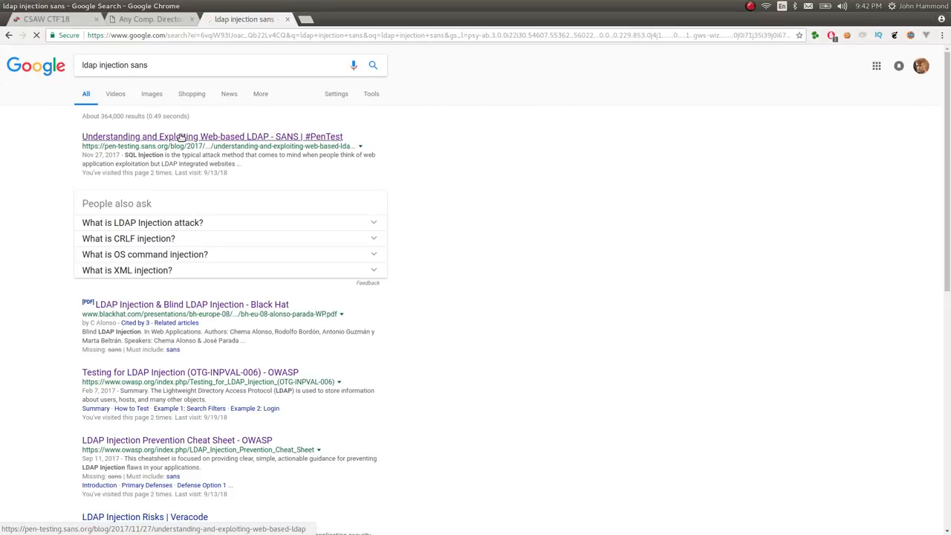
click(211, 136)
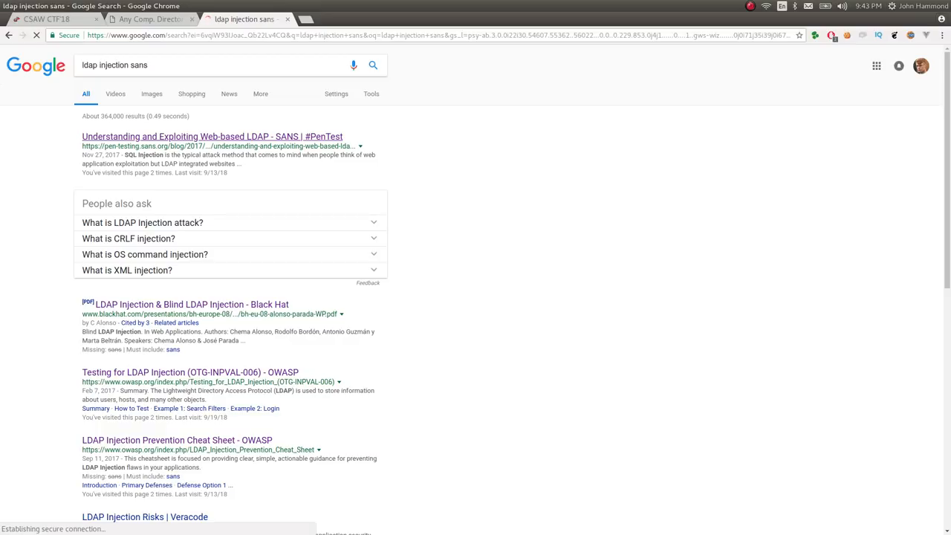
click(211, 137)
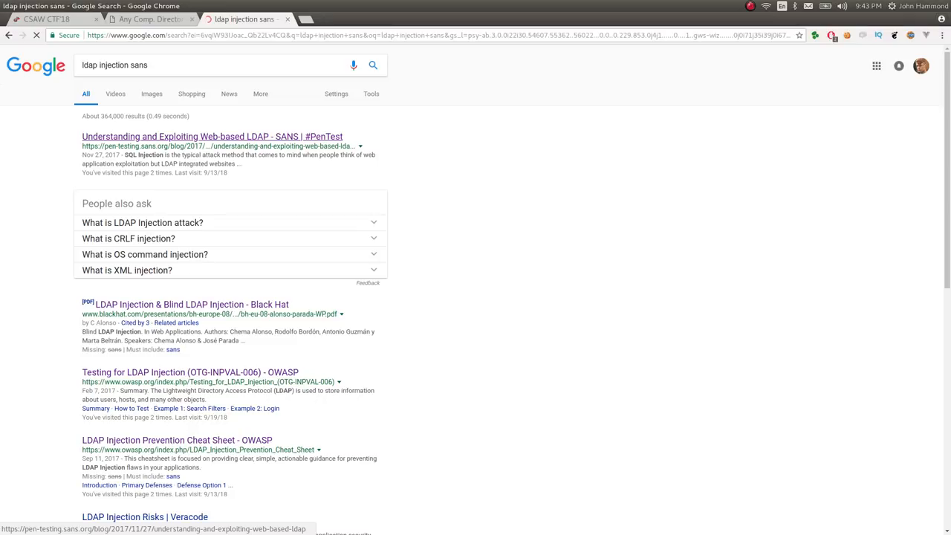
click(211, 136)
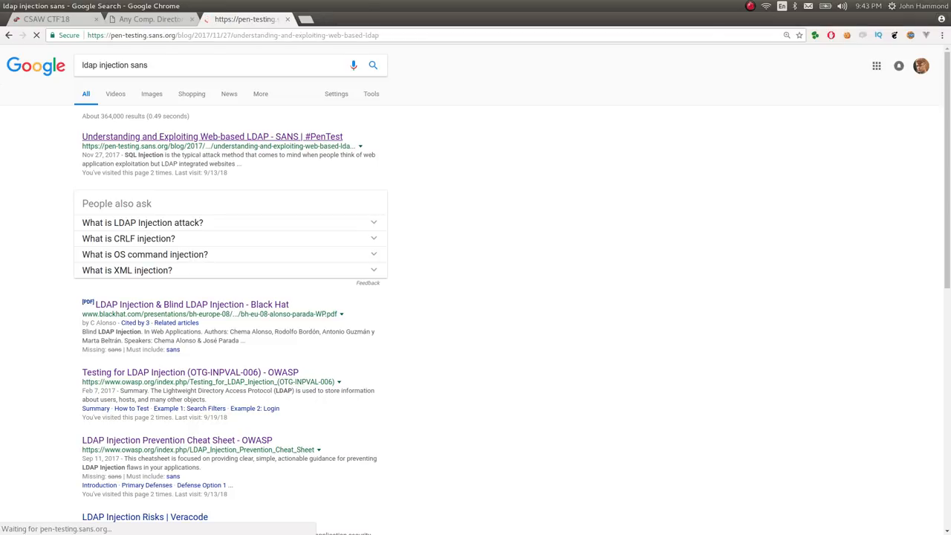
click(211, 136)
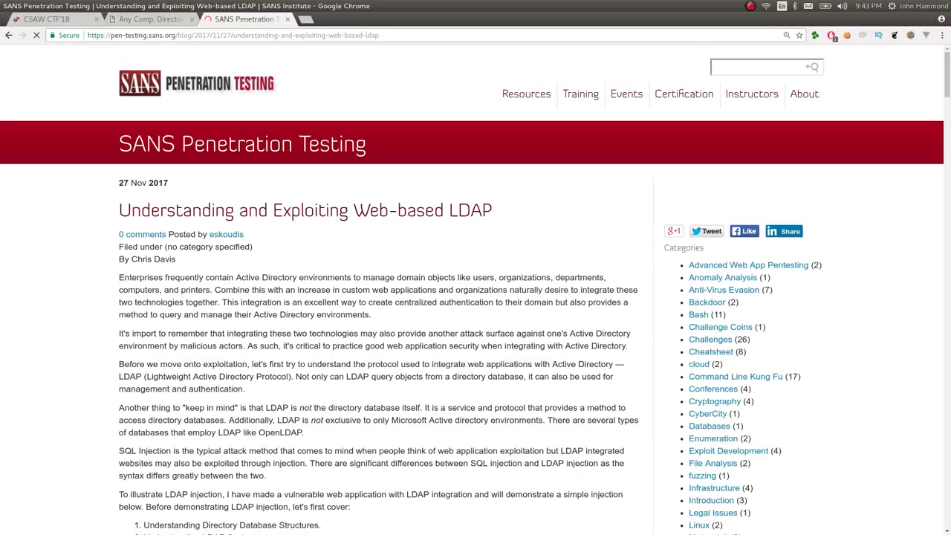
Step: Read through the SANS LDAP injection walkthrough to the end of the article
scroll(down, 3)
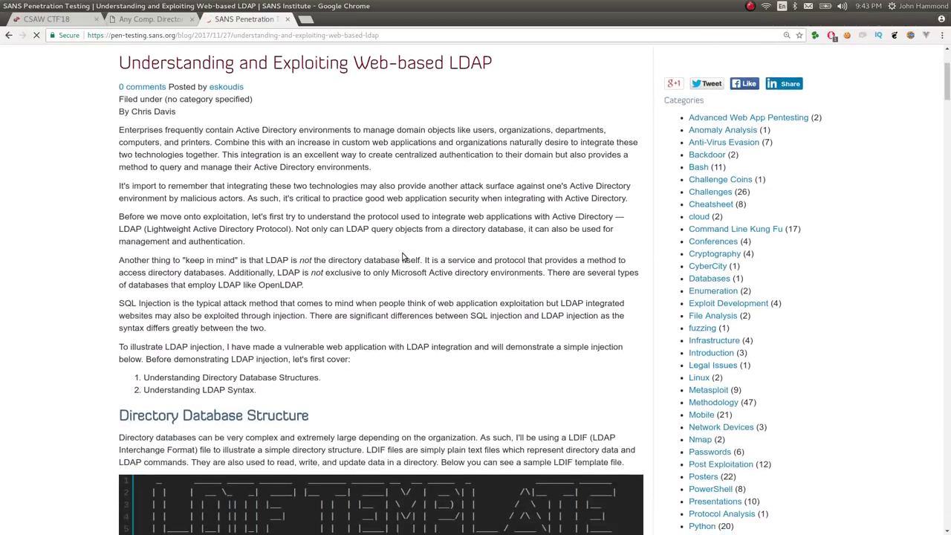
scroll(down, 3)
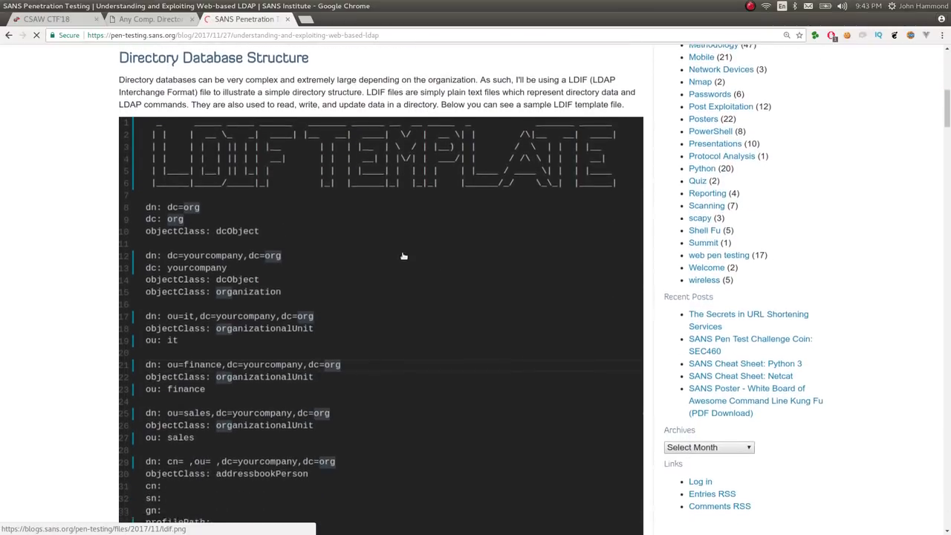
scroll(down, 3)
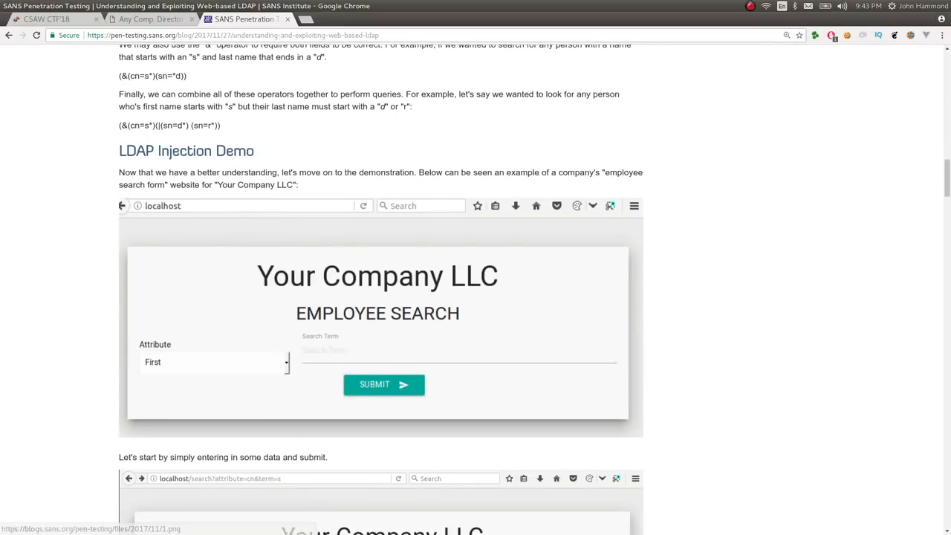
scroll(down, 3)
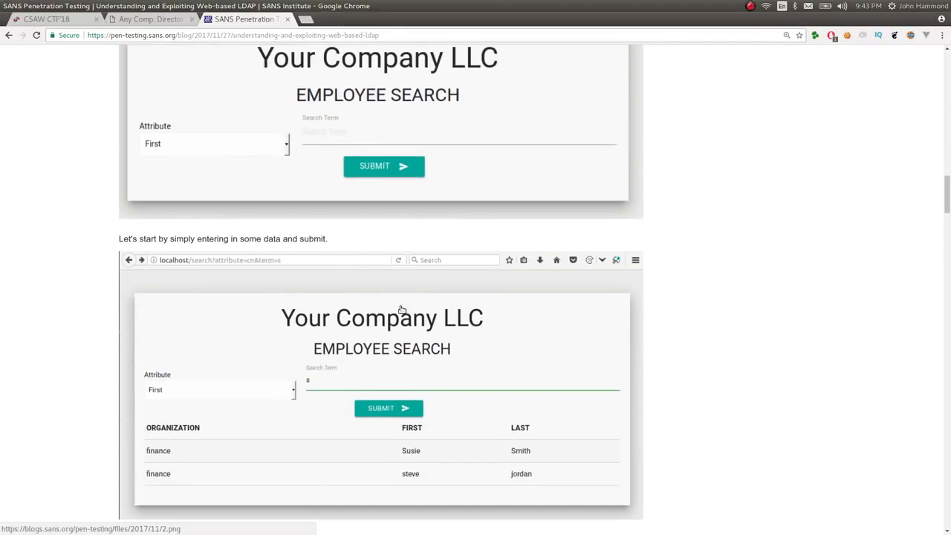
scroll(down, 3)
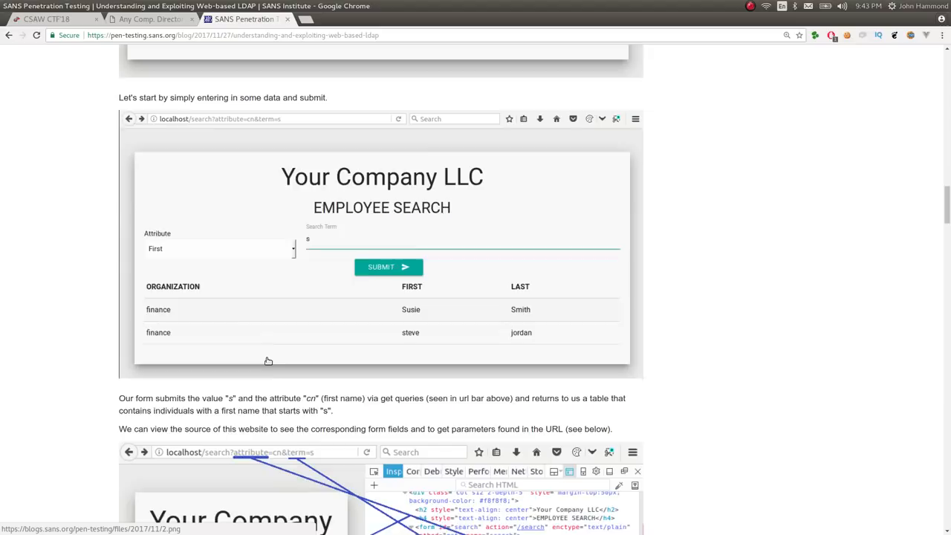
scroll(down, 3)
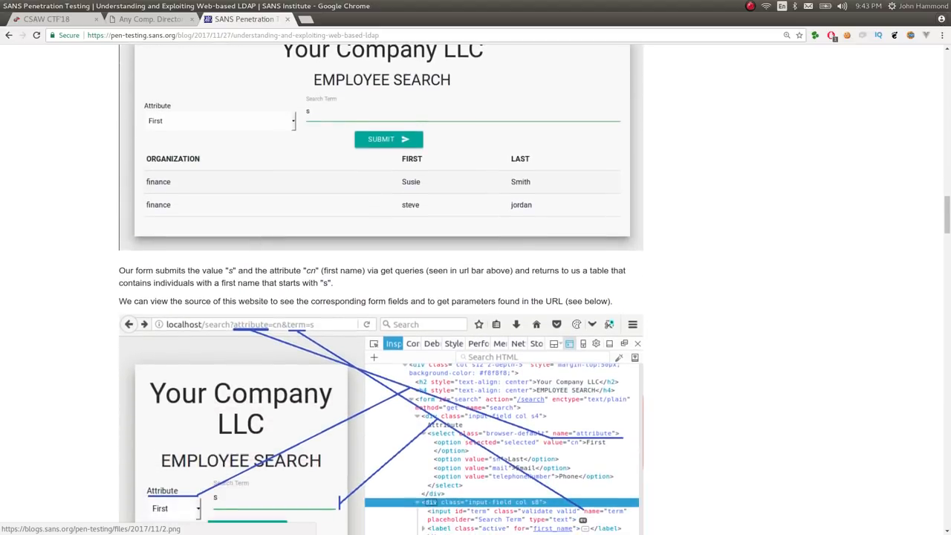
scroll(down, 3)
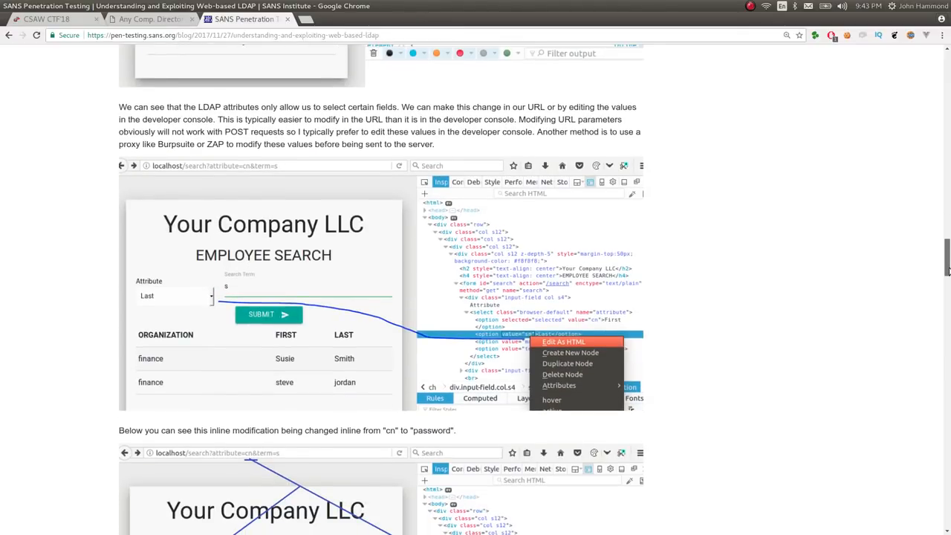
scroll(down, 3)
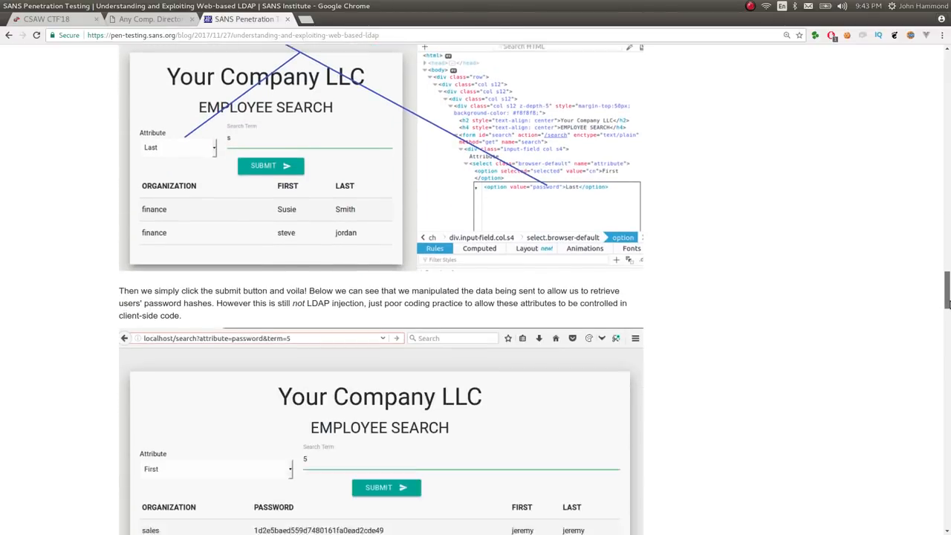
scroll(down, 3)
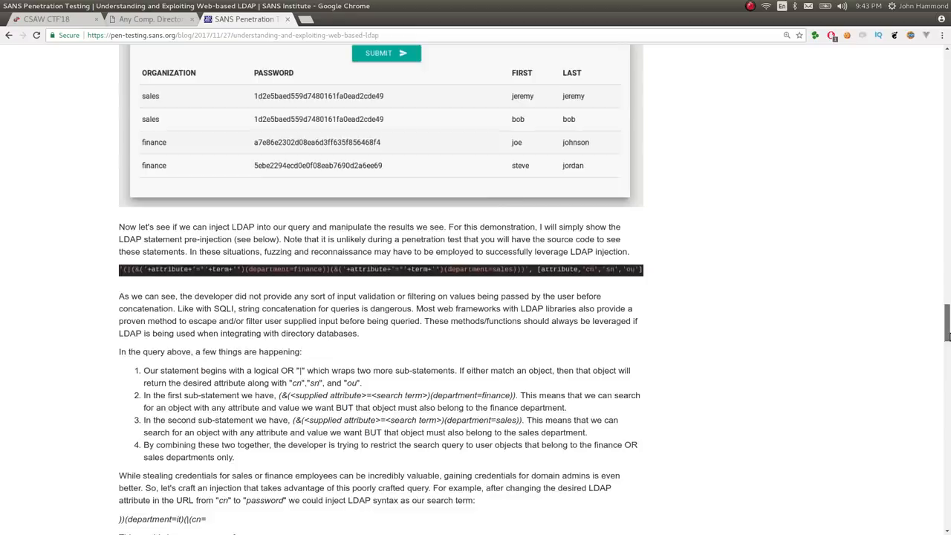
scroll(up, 3)
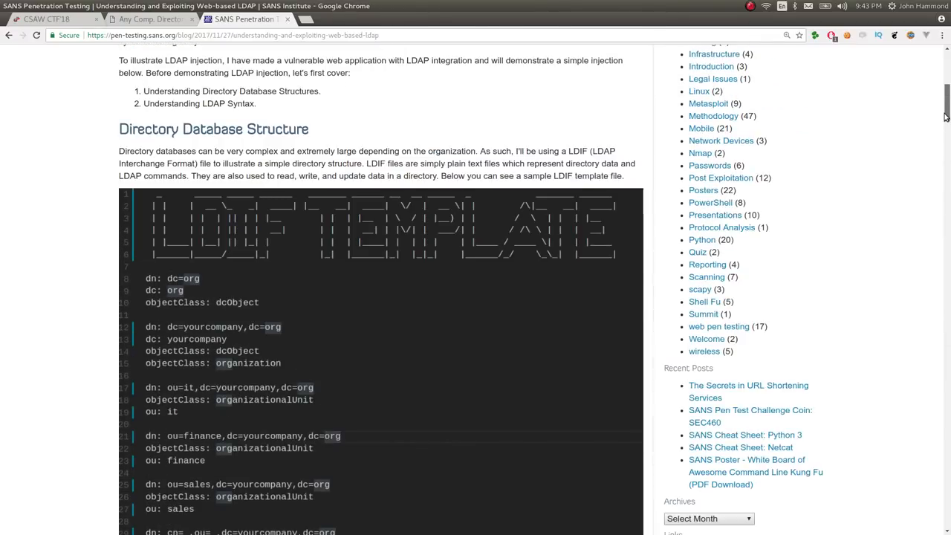
scroll(down, 3)
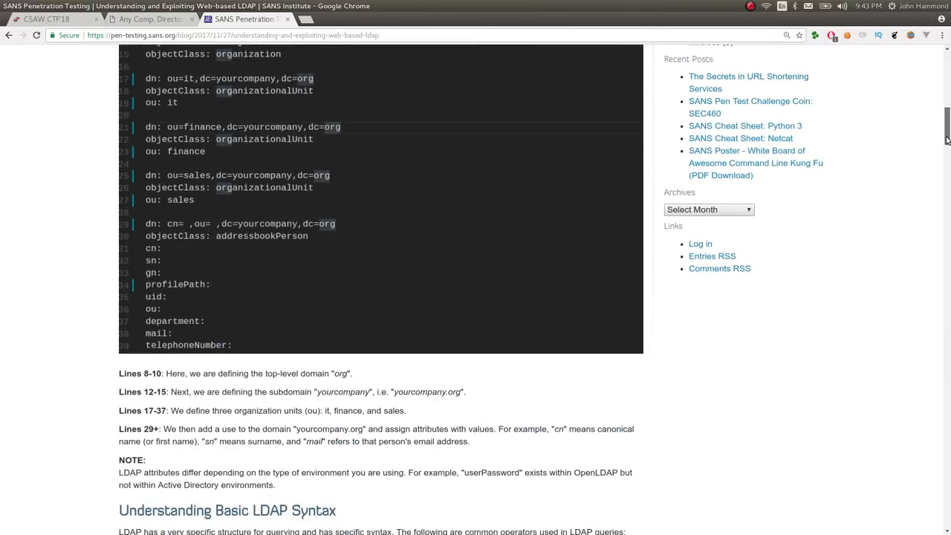
scroll(up, 3)
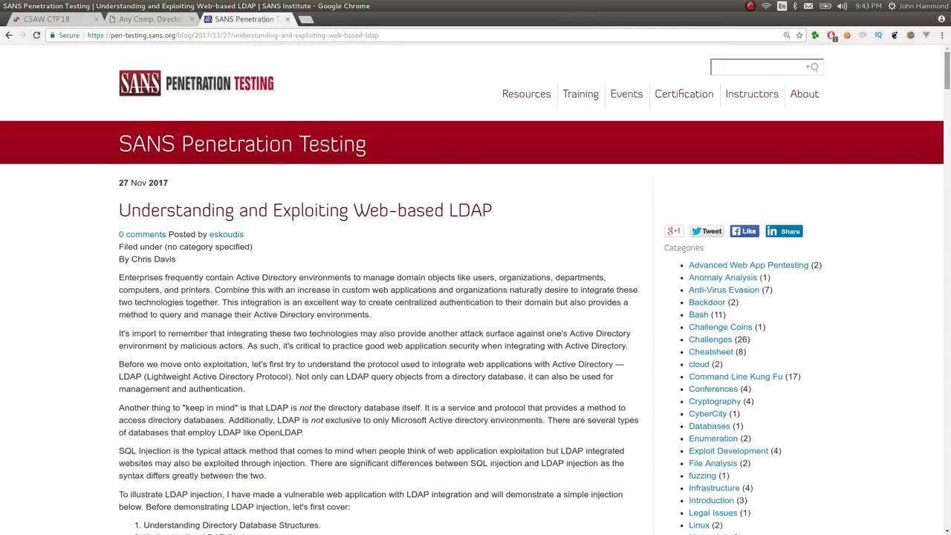
Step: Briefly visit a new tab, then return to the Any Comp. Directory page
click(321, 17)
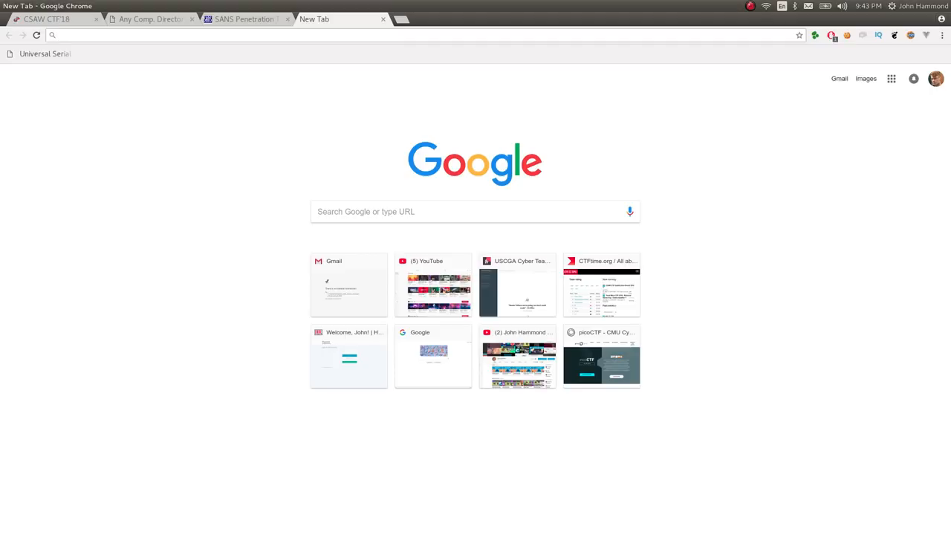
click(246, 18)
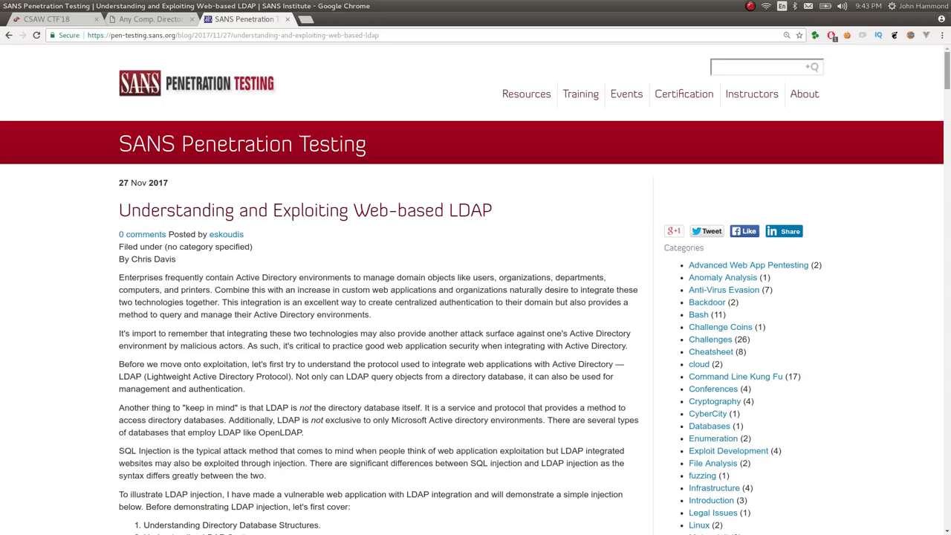
click(148, 18)
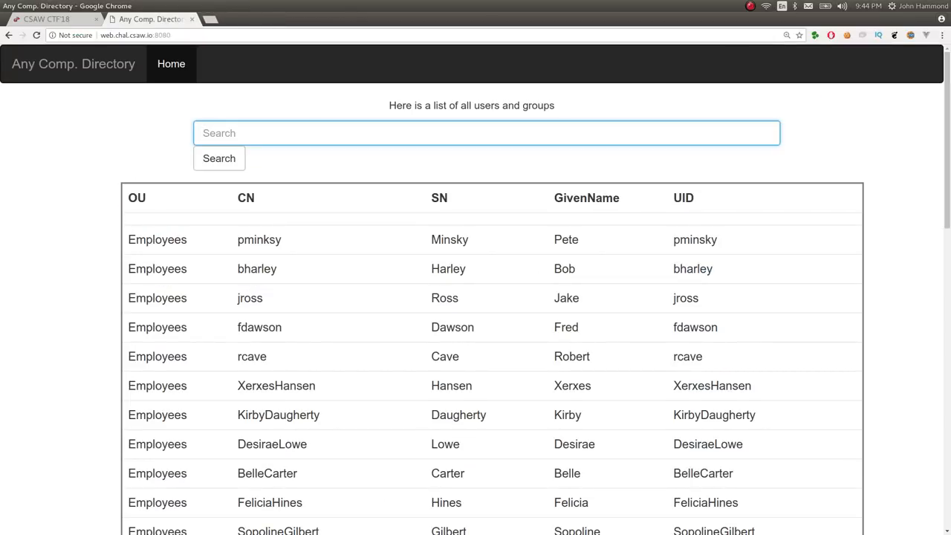
click(219, 158)
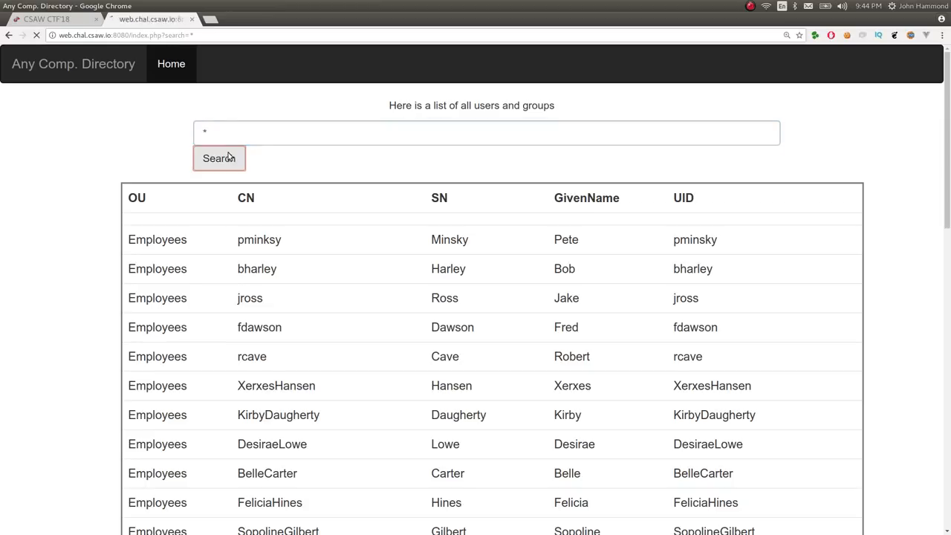
scroll(down, 3)
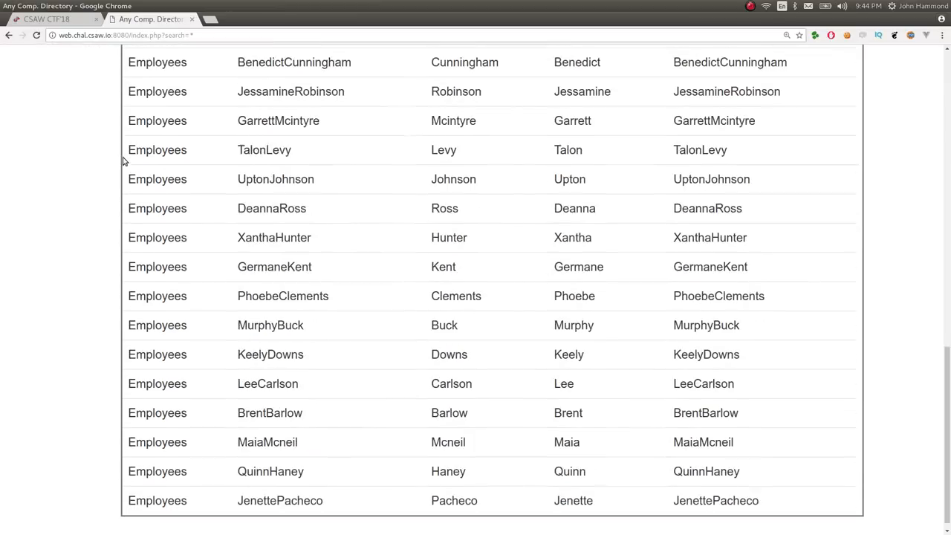
scroll(up, 3)
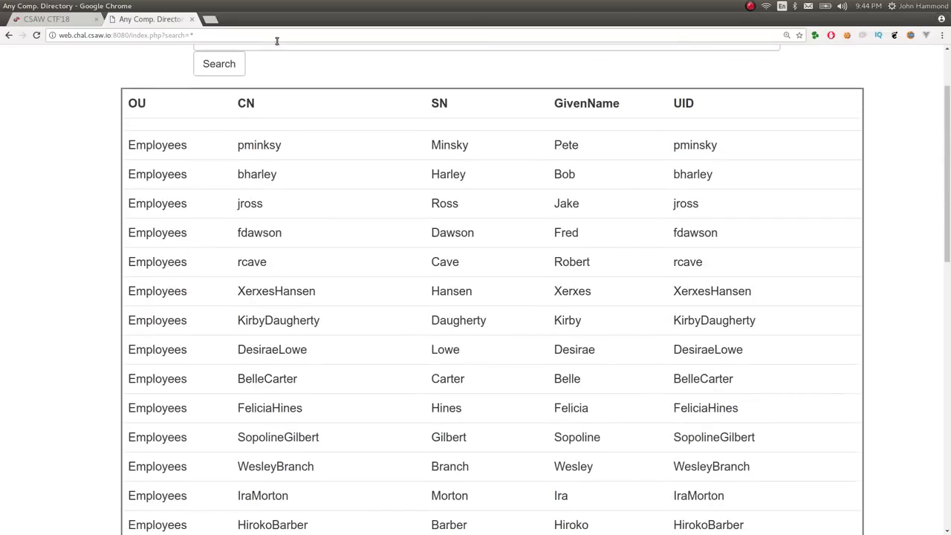
text(Bob)
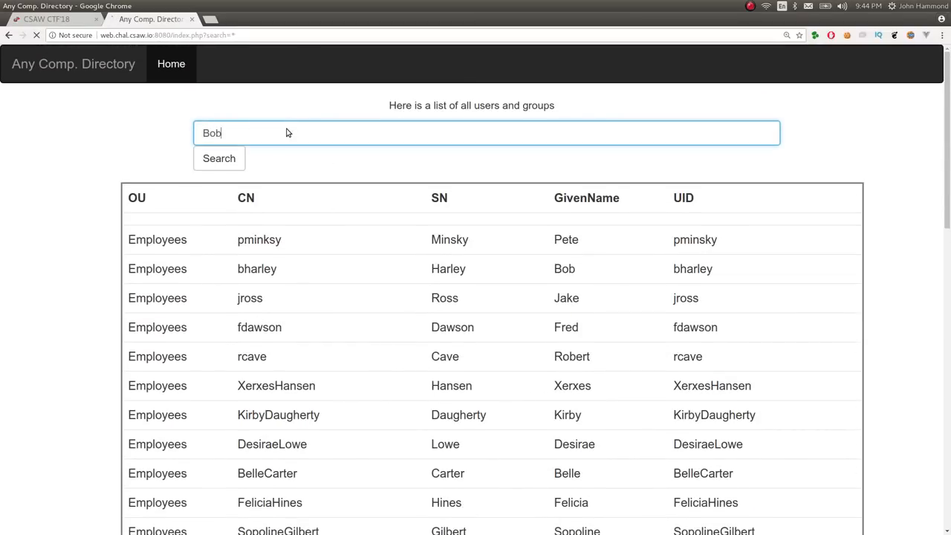
click(220, 158)
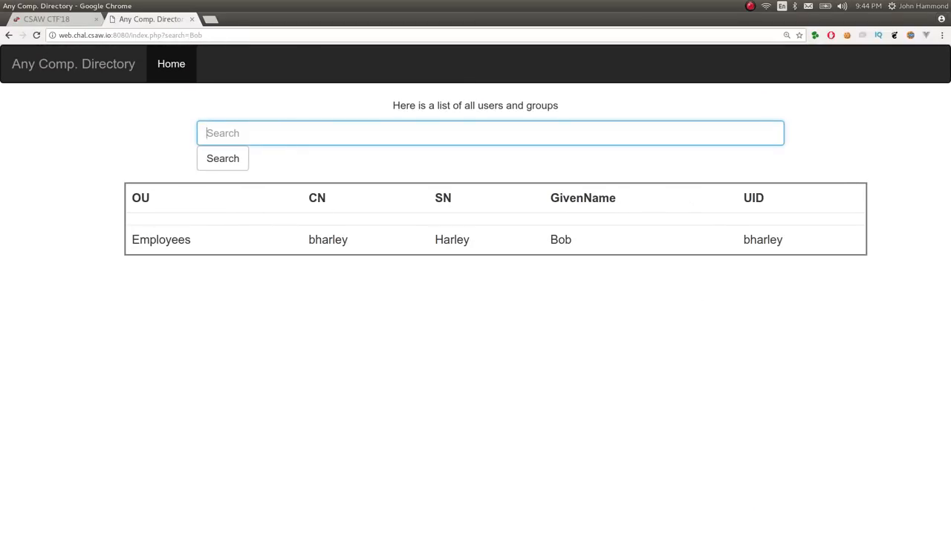
click(223, 158)
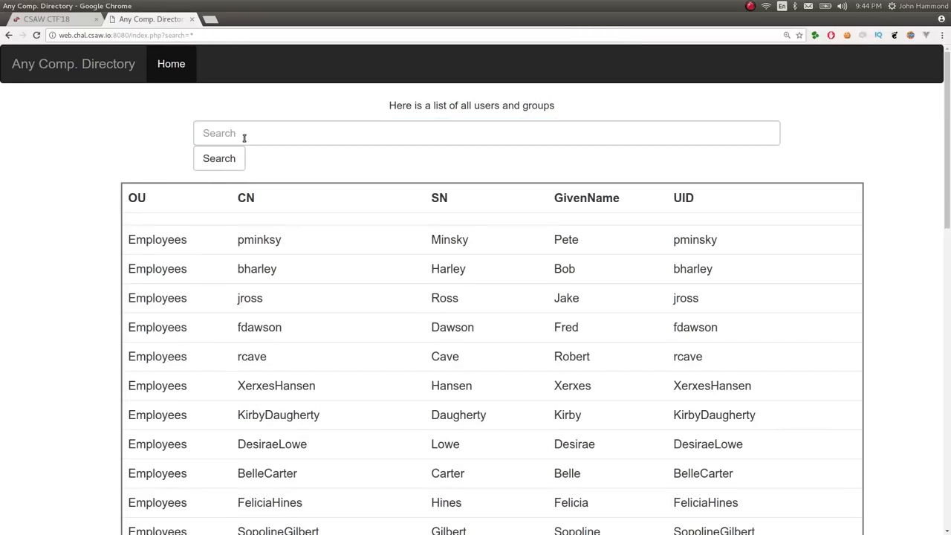
scroll(down, 3)
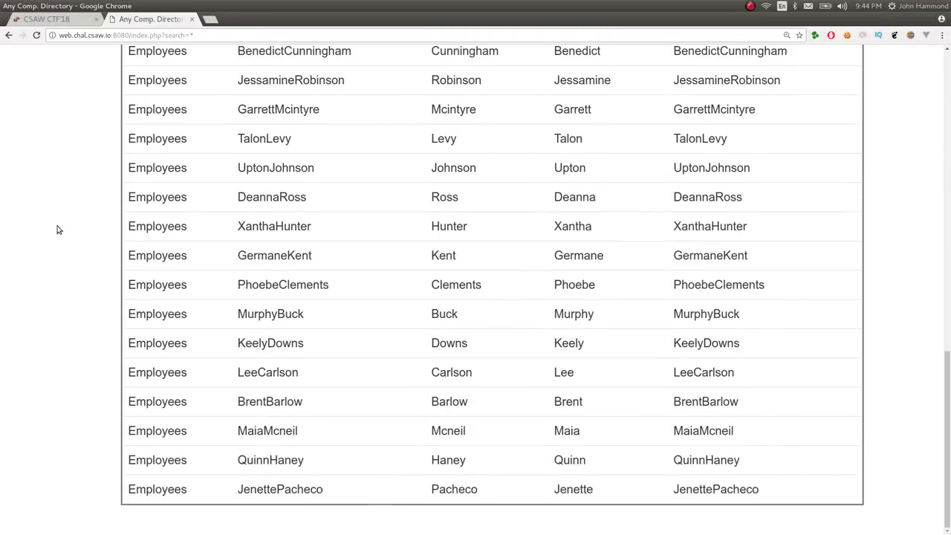
scroll(up, 3)
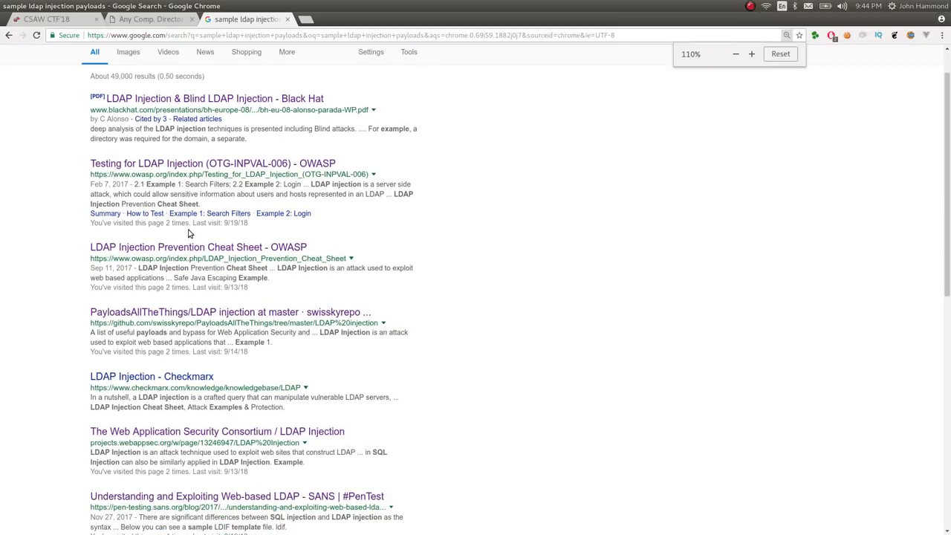
Step: Reach the PayloadsAllTheThings repository and open its LDAP injection folder with the README
click(230, 312)
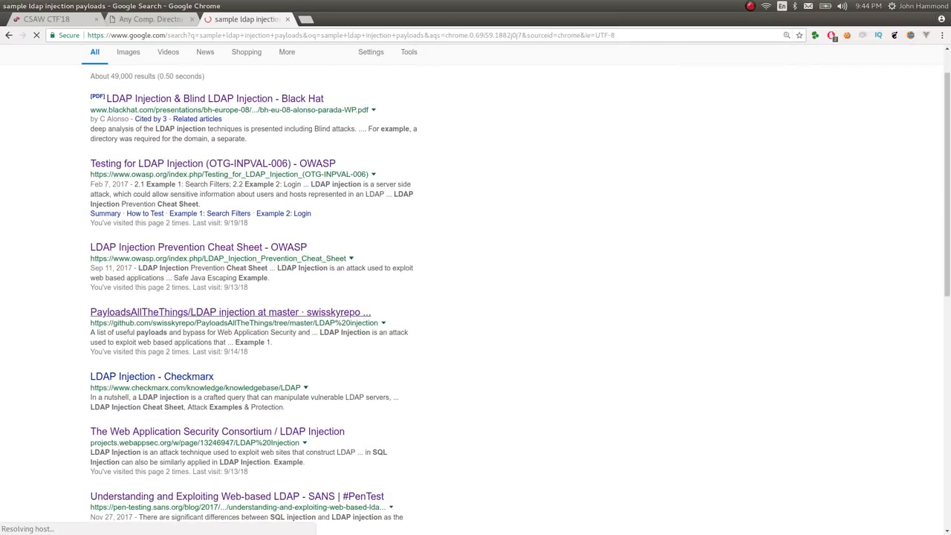
click(230, 312)
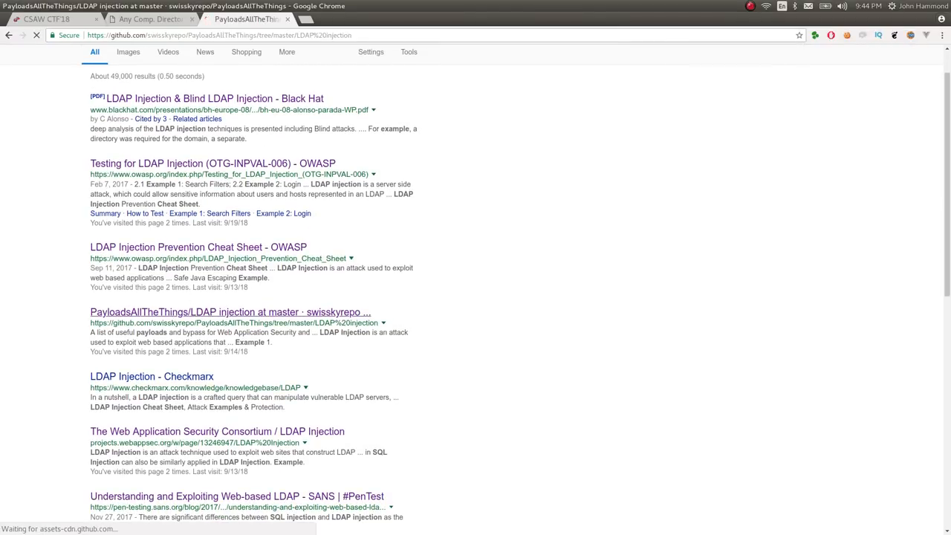
click(230, 312)
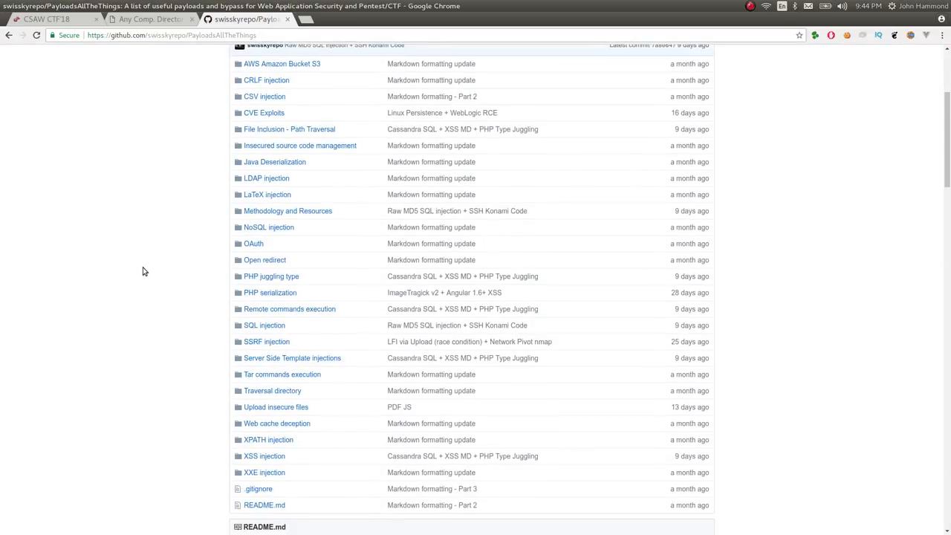
scroll(down, 3)
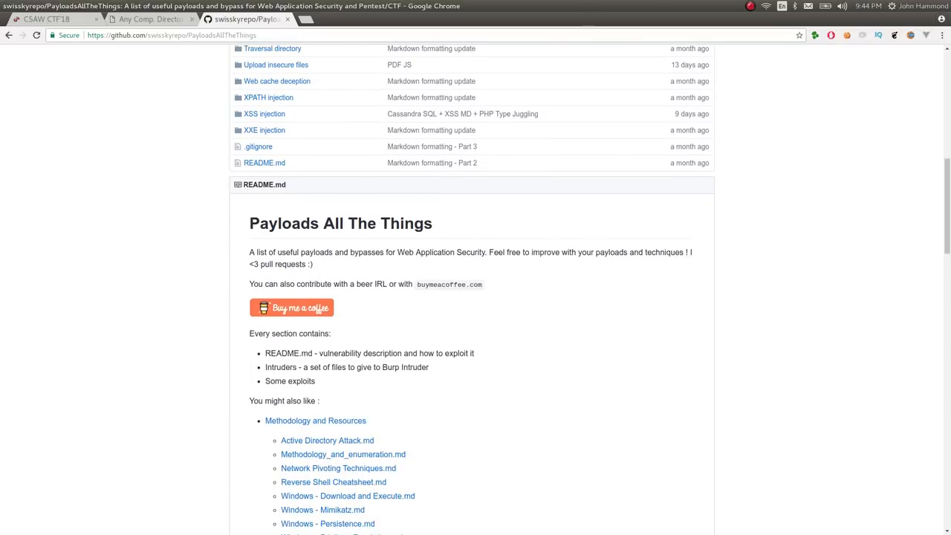
scroll(up, 3)
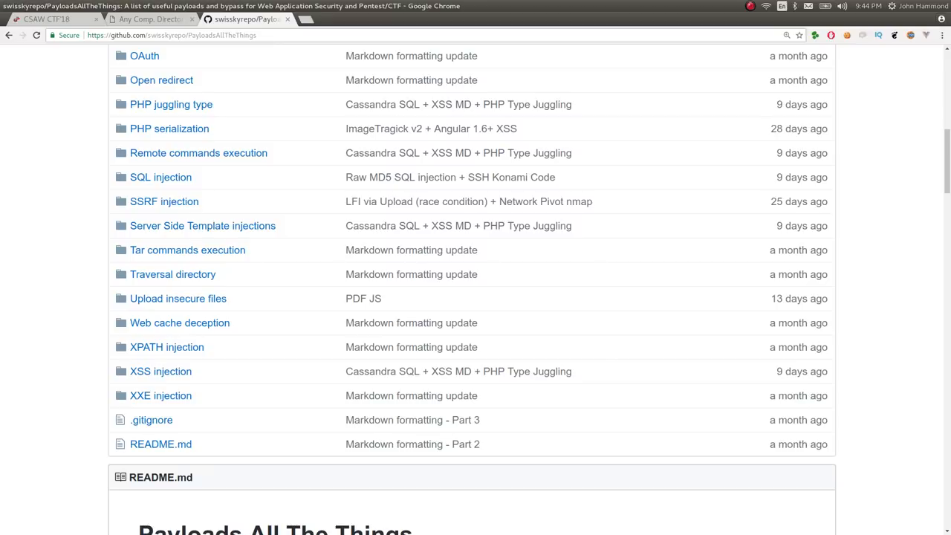
scroll(up, 3)
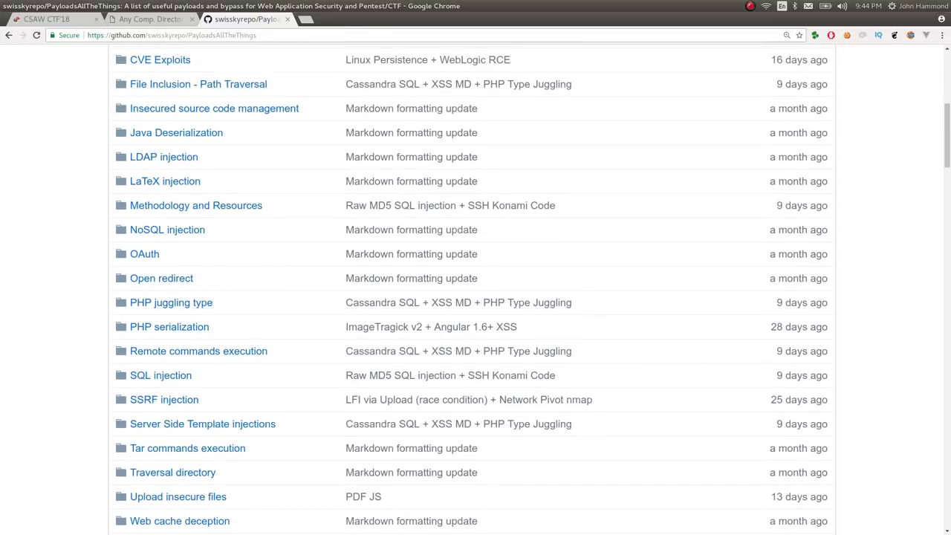
click(164, 156)
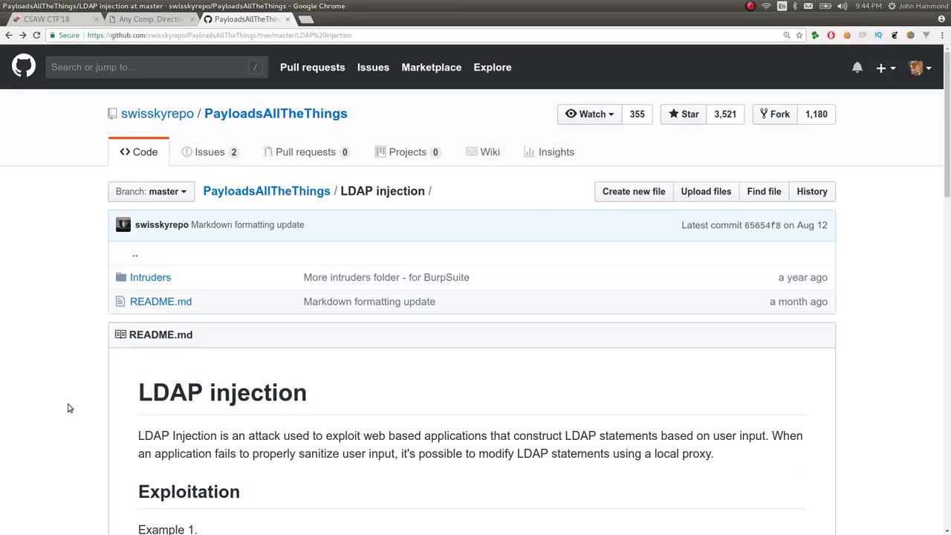
Step: Copy the Example 1 payload *)(uid=*))(|(uid=* from GitHub and return to the directory site
scroll(down, 3)
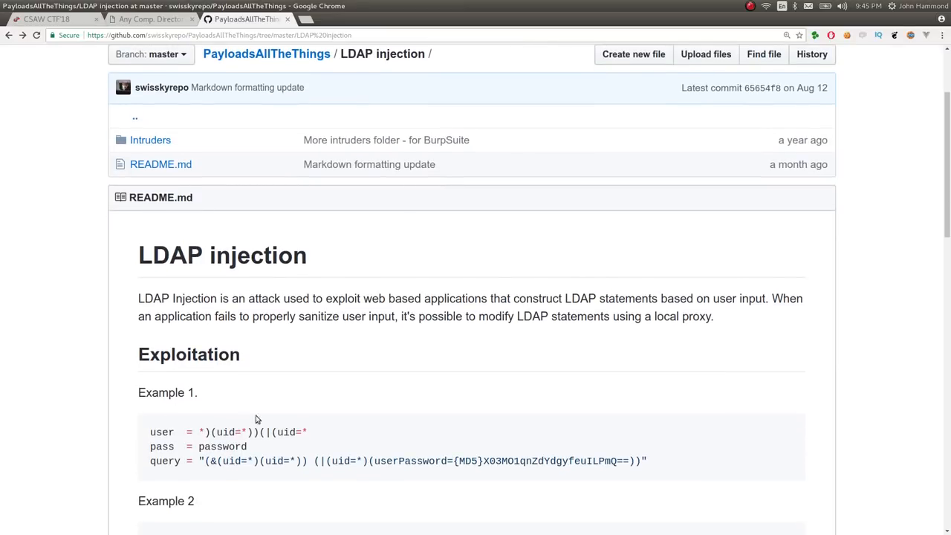
drag(199, 430, 307, 430)
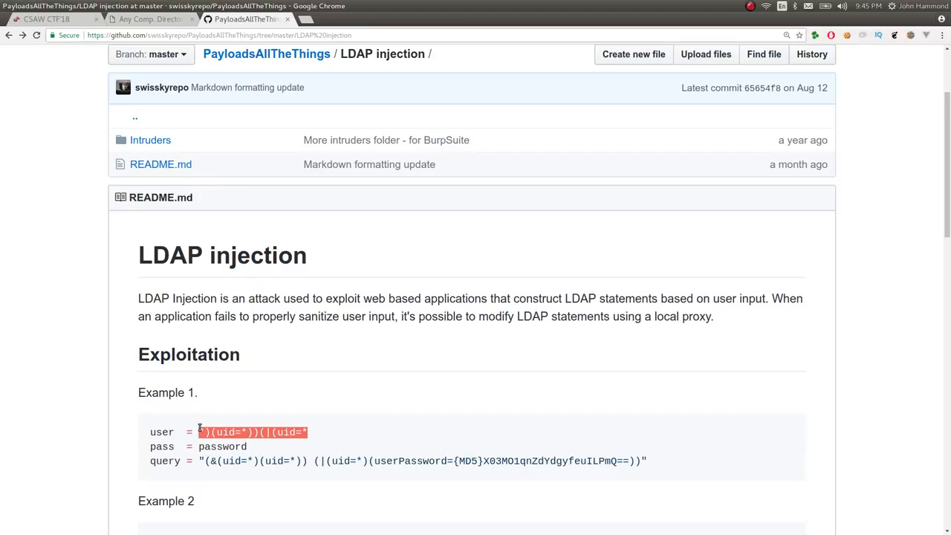
click(149, 18)
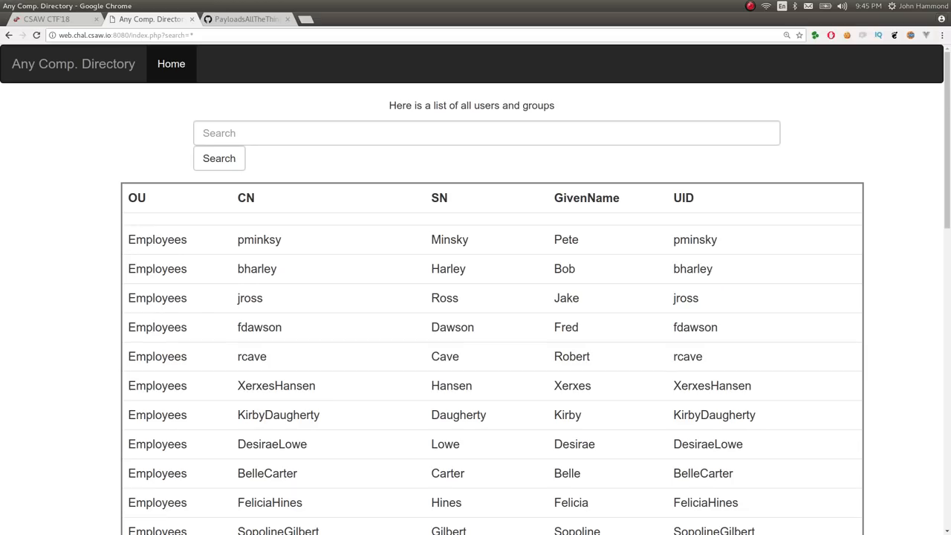
Step: Run the injected search and locate the hidden Flag/Man/fman row at the bottom of the results
click(219, 157)
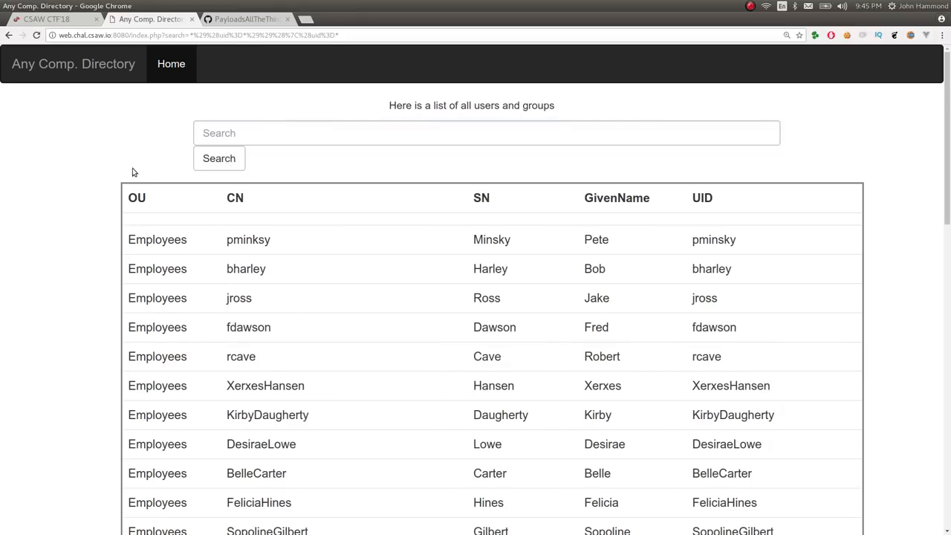
scroll(down, 3)
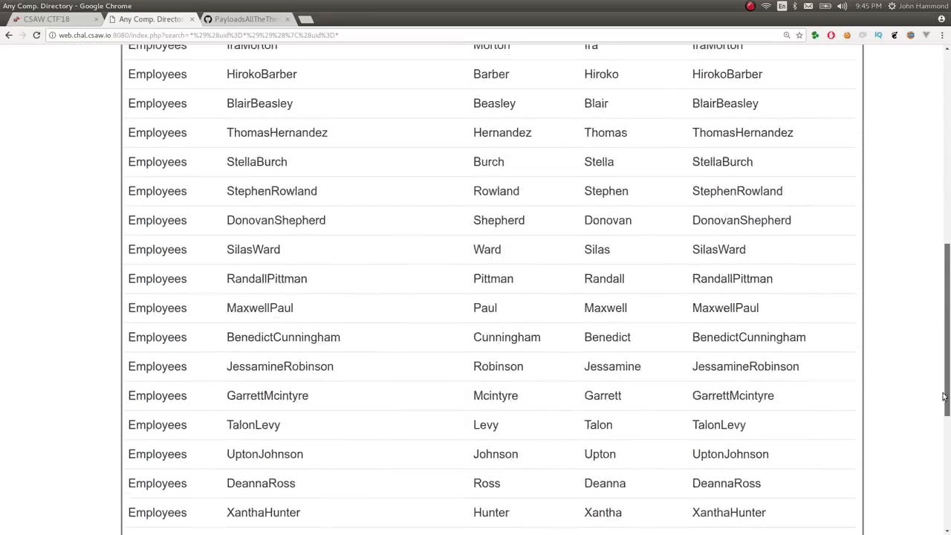
scroll(down, 3)
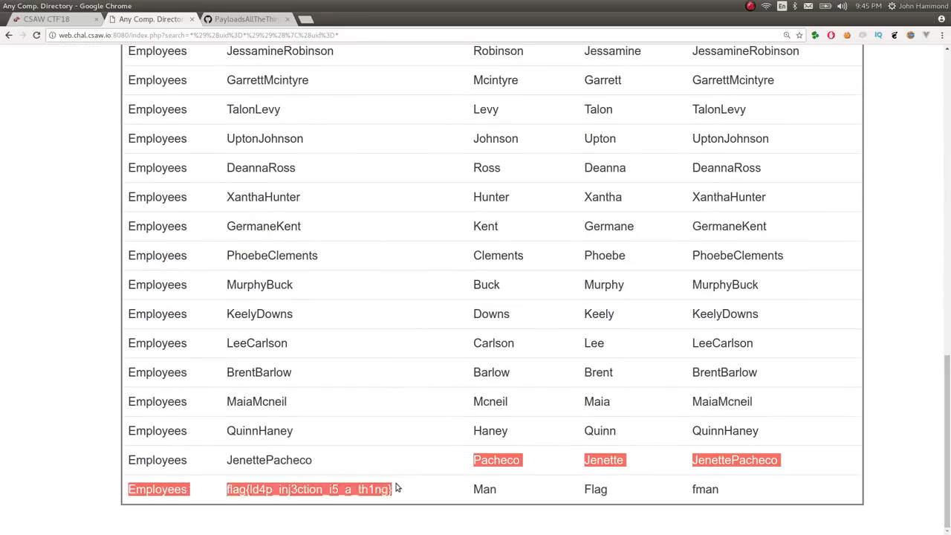
scroll(up, 3)
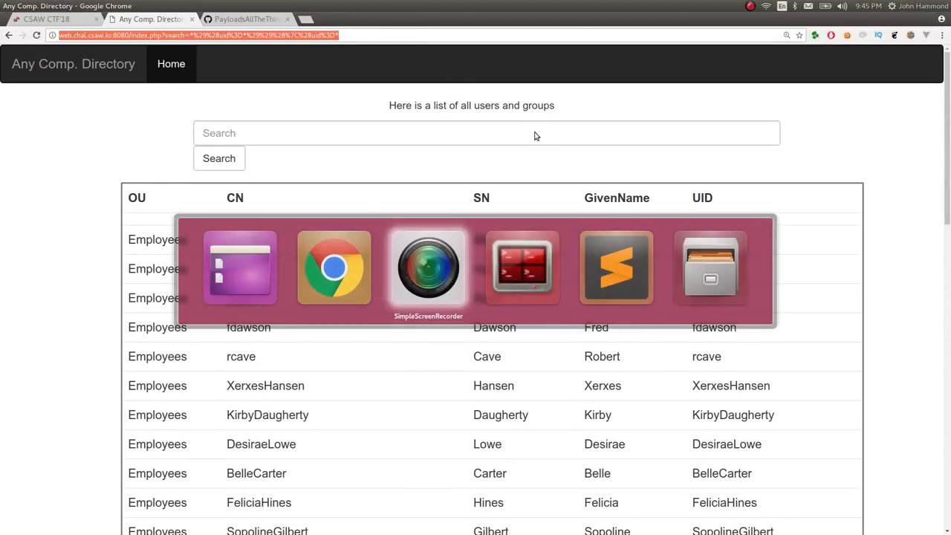
click(245, 18)
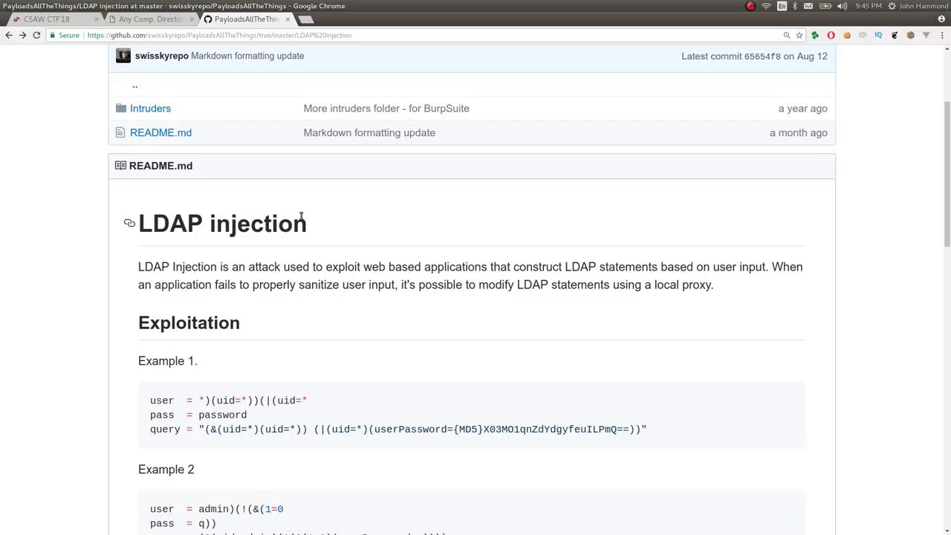
scroll(down, 3)
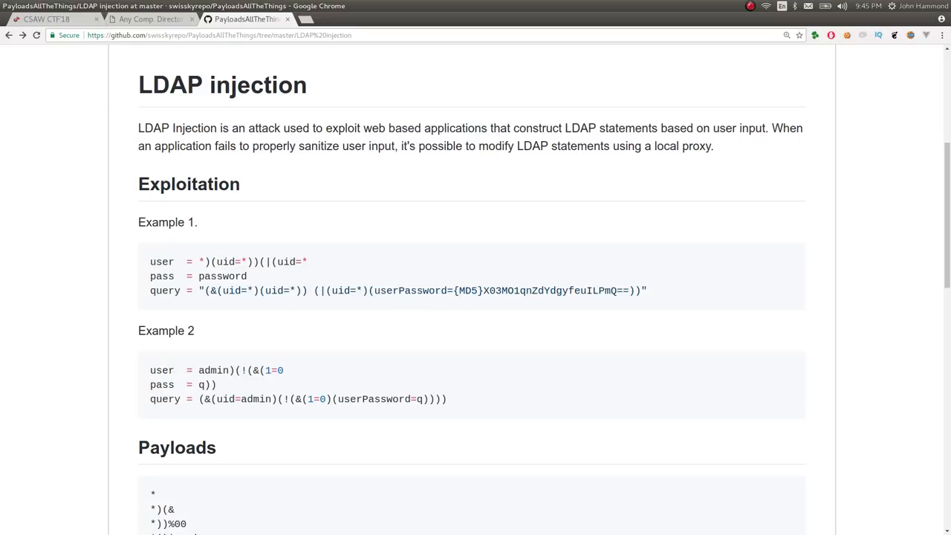
scroll(up, 3)
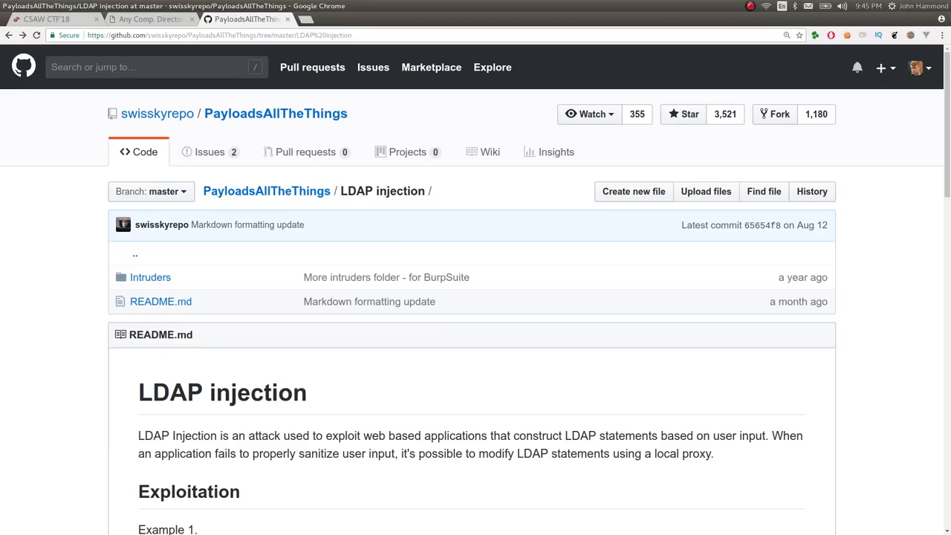
scroll(down, 3)
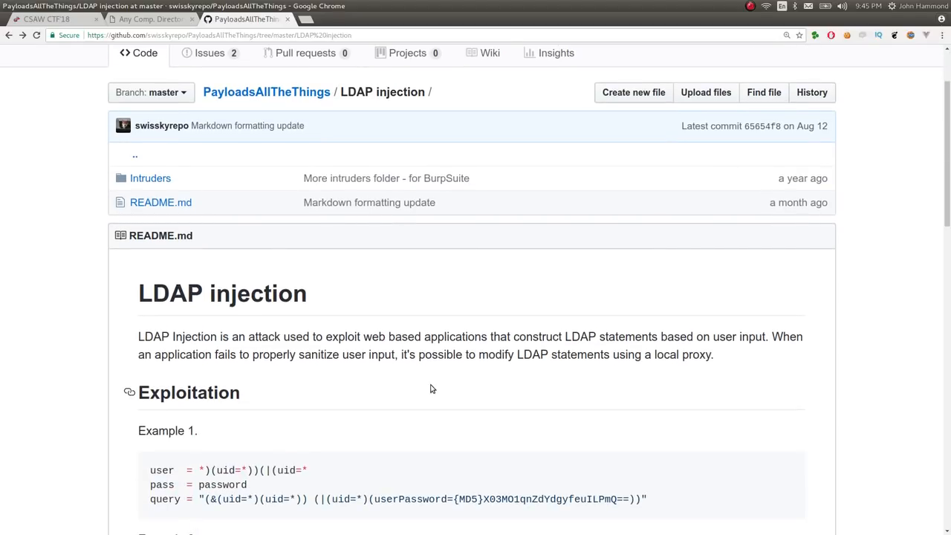
scroll(up, 3)
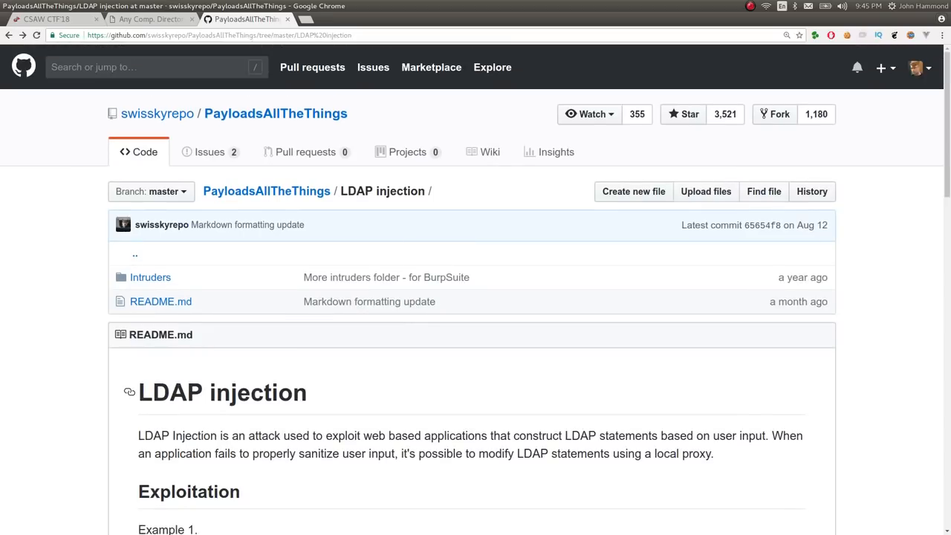
click(149, 18)
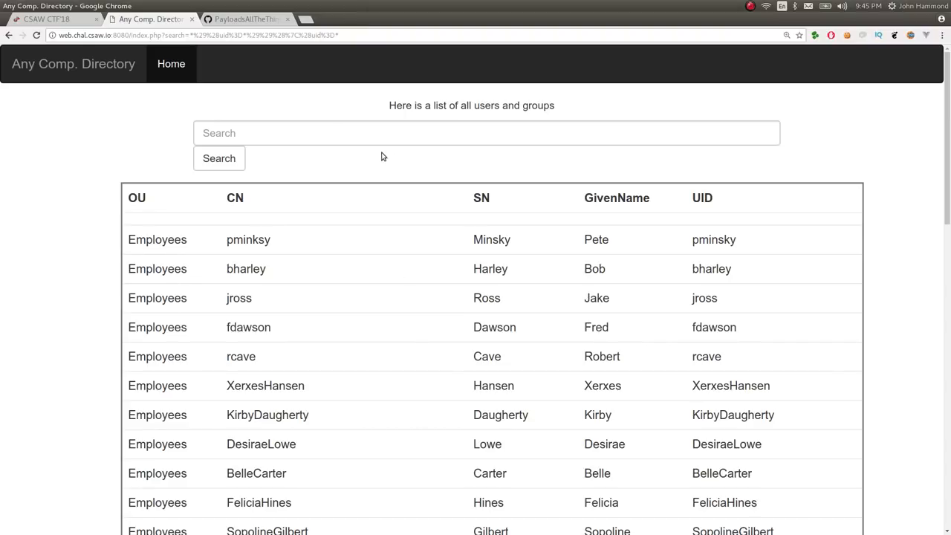
Step: Focus the directory Search box before switching over to the Sublime Text name lists
click(348, 133)
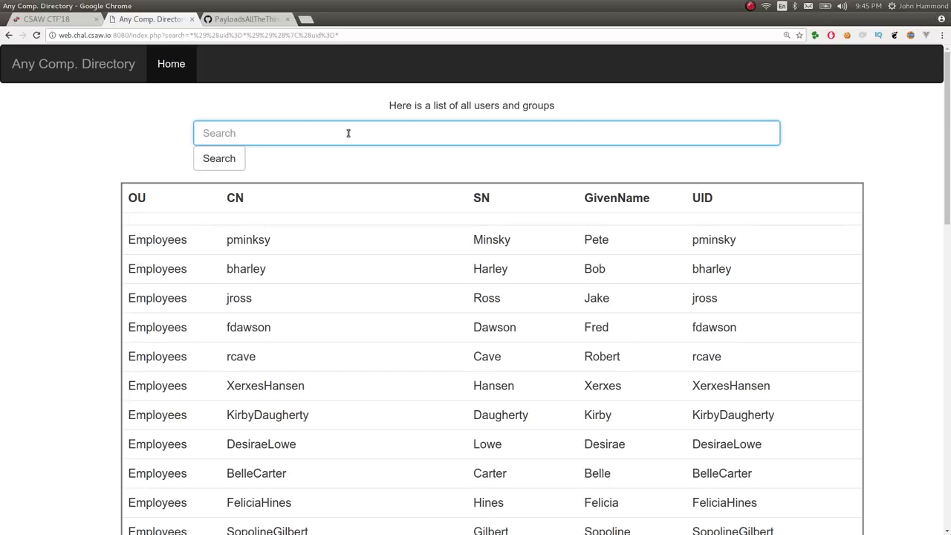
double_click(234, 198)
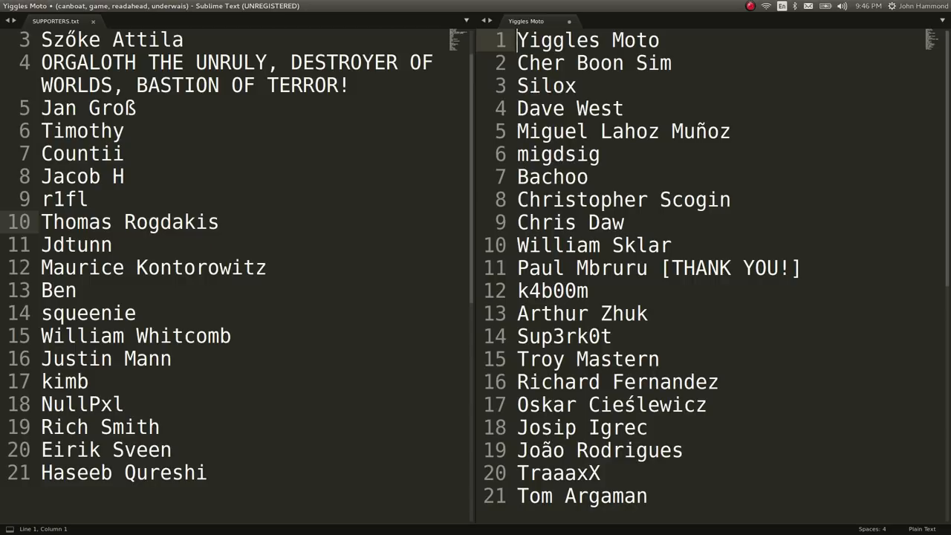
click(582, 496)
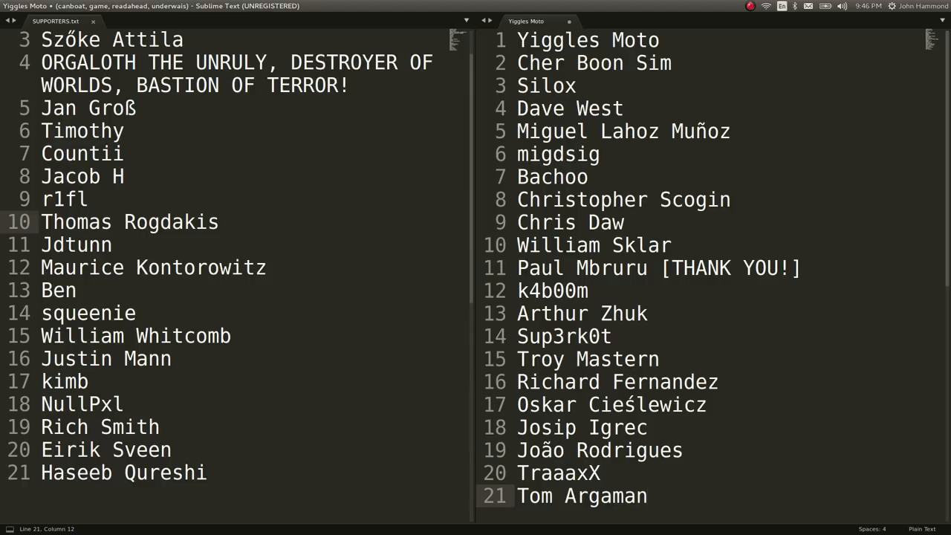
text(dhudhfuwdn)
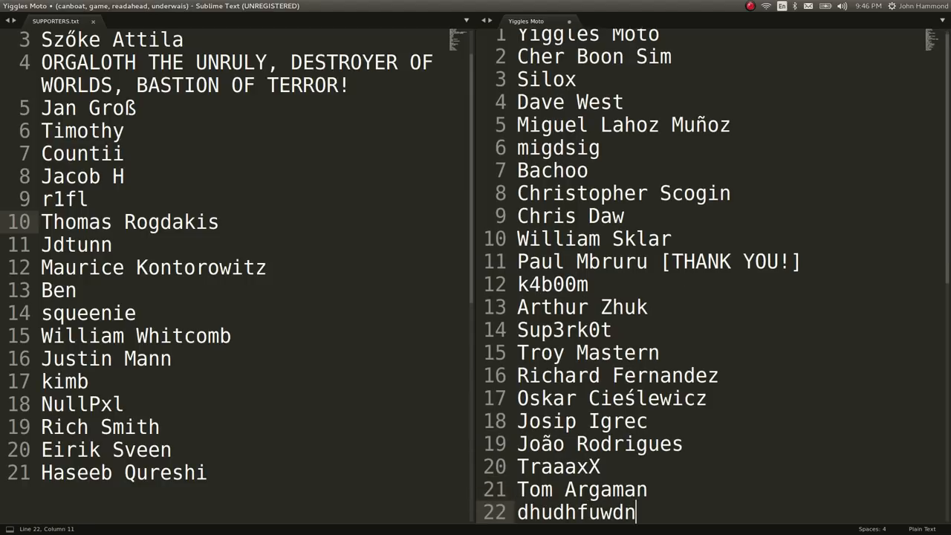
text(plz sub)
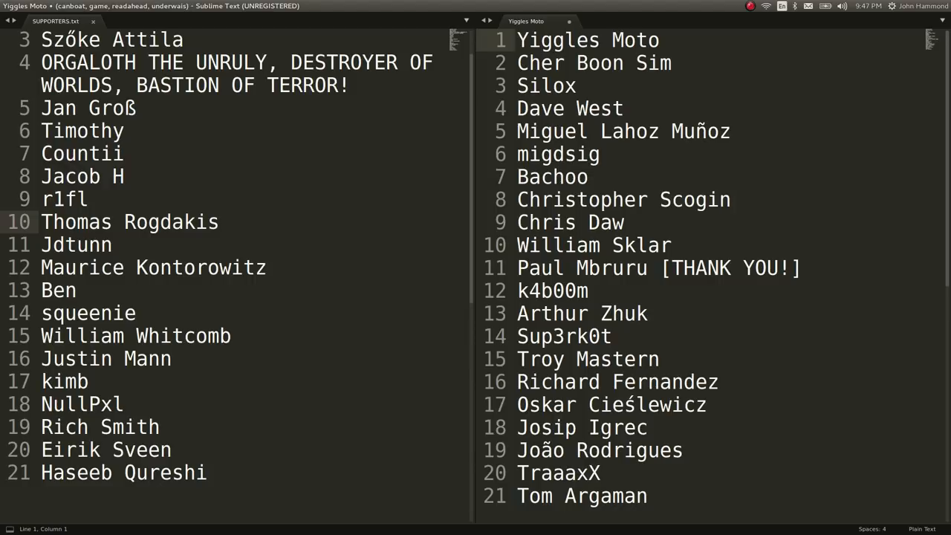
click(517, 40)
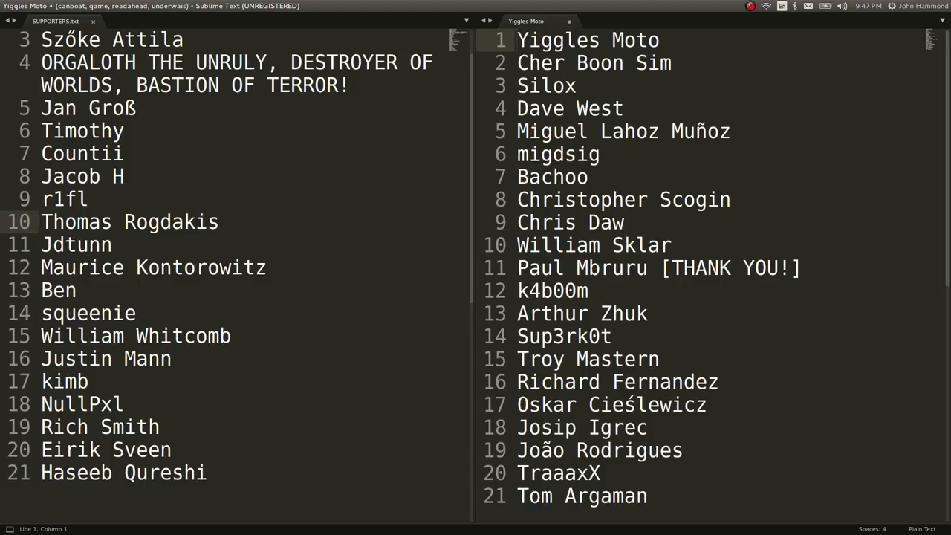
click(517, 40)
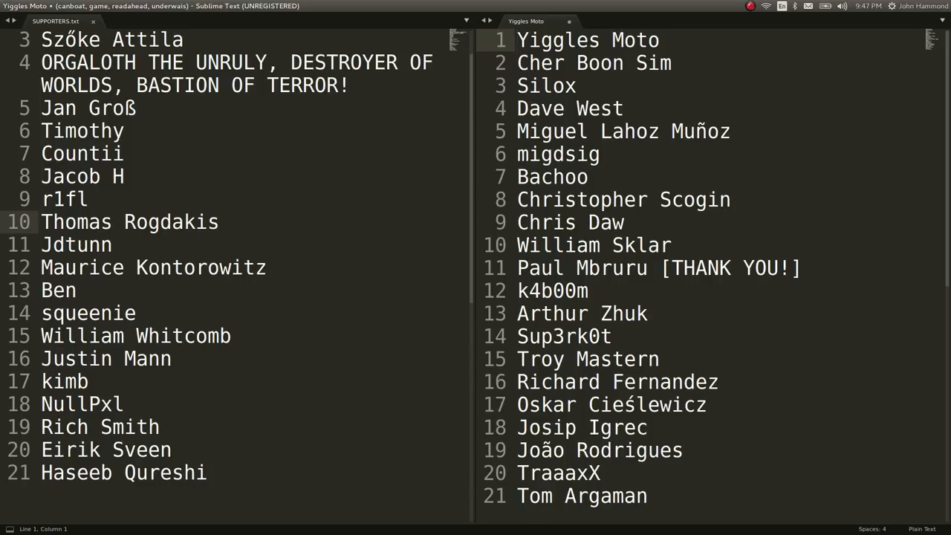
click(518, 40)
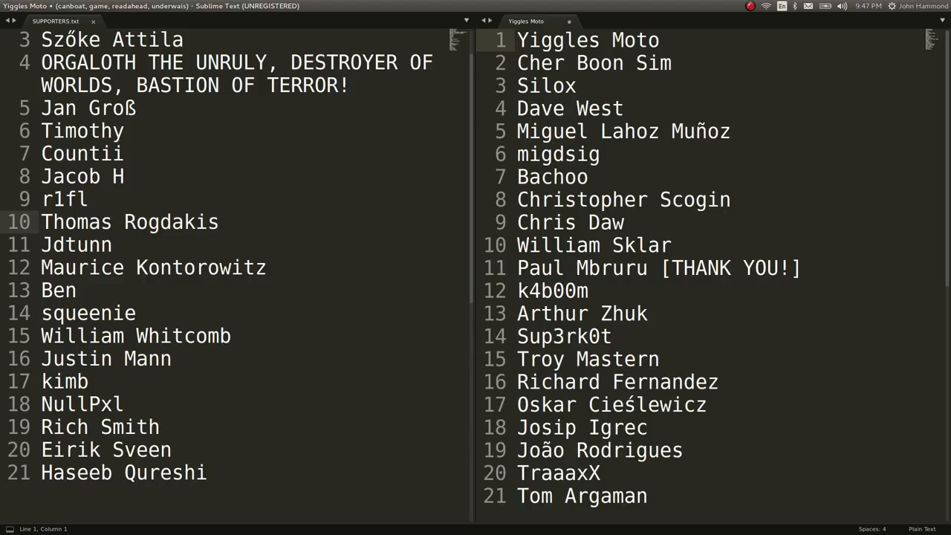
click(517, 40)
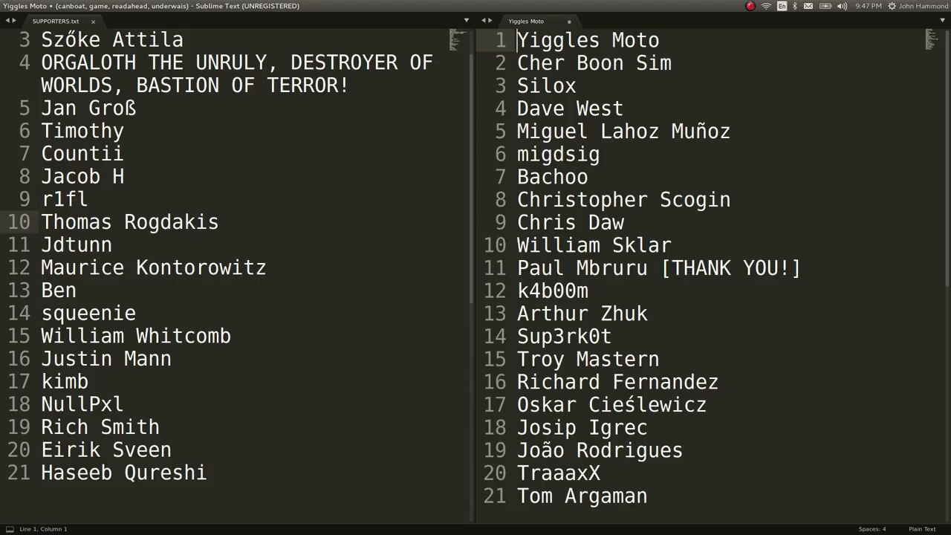